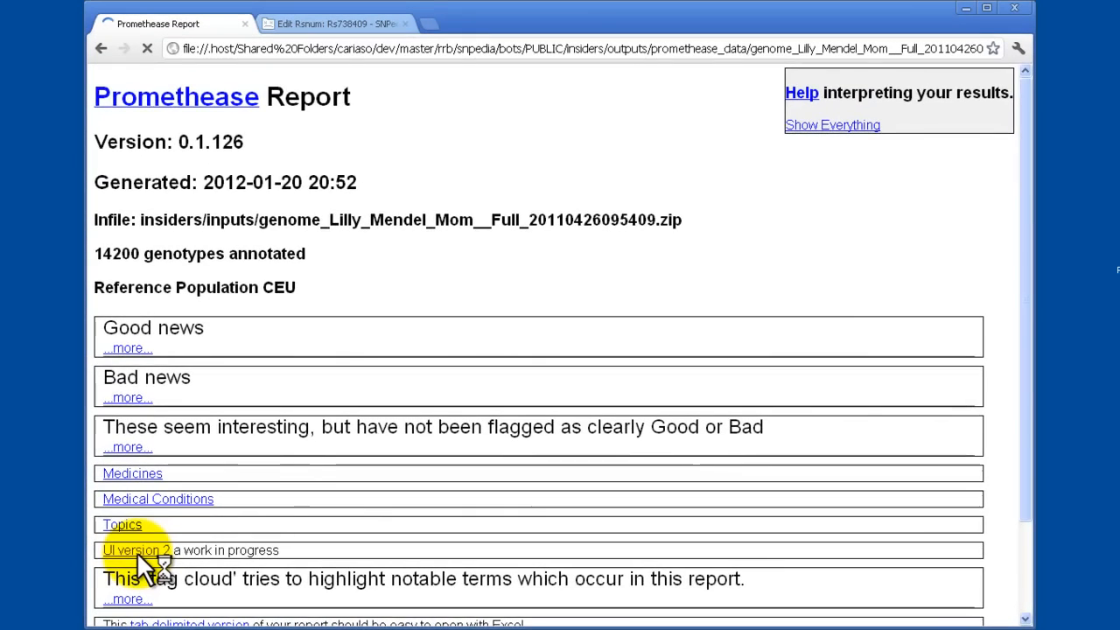
Switch to the UI version 2 report and accept the license by entering I AGREE
left_click(132, 550)
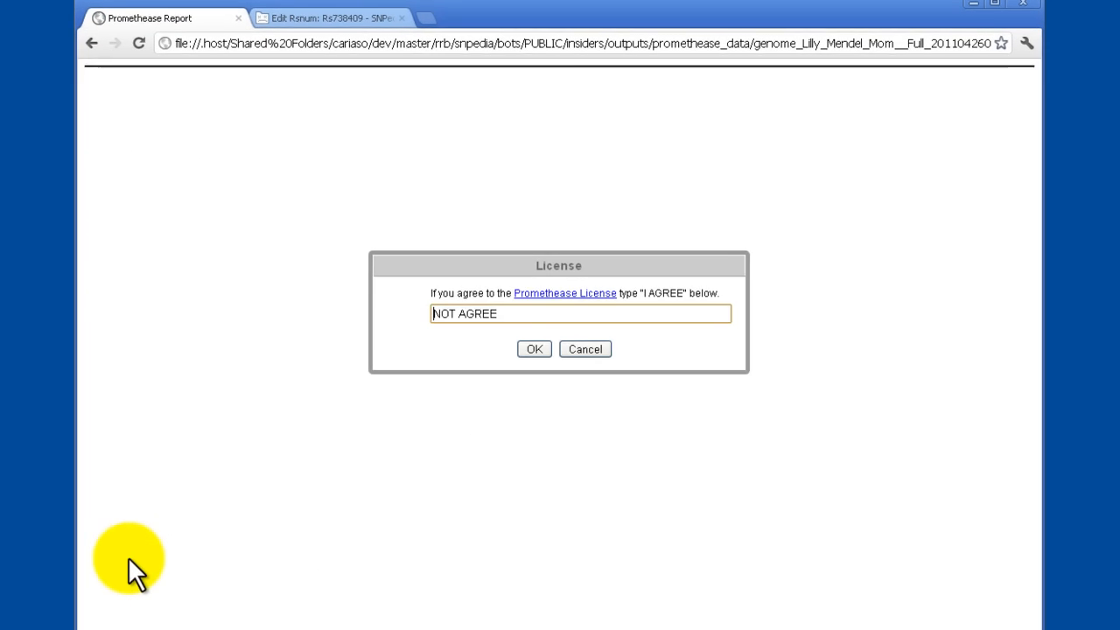
type("I AGREE")
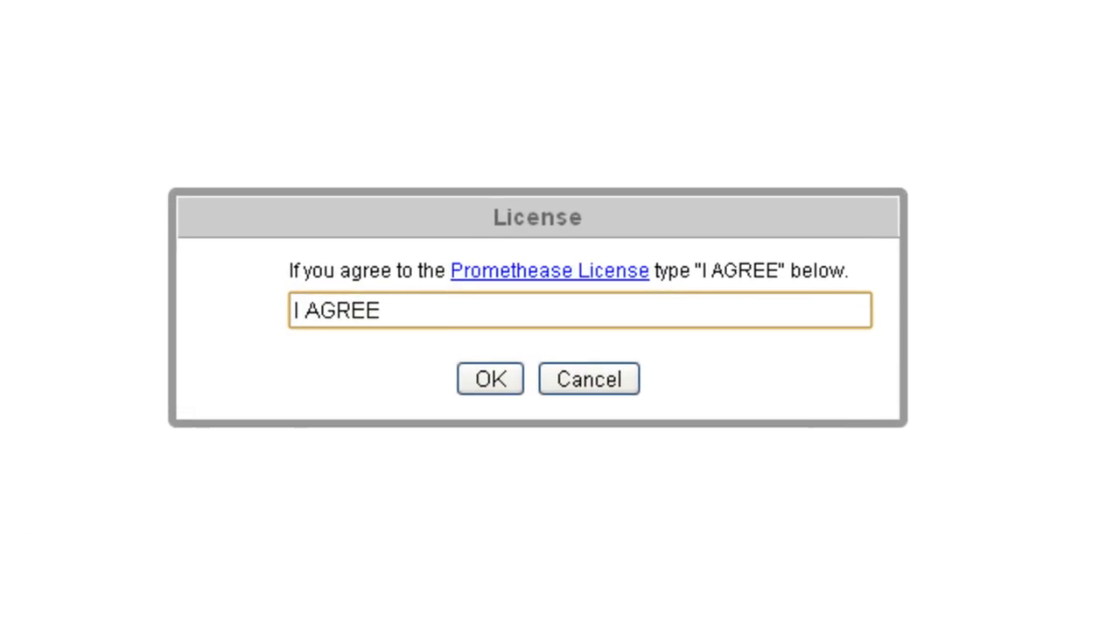
mouse_move(626, 306)
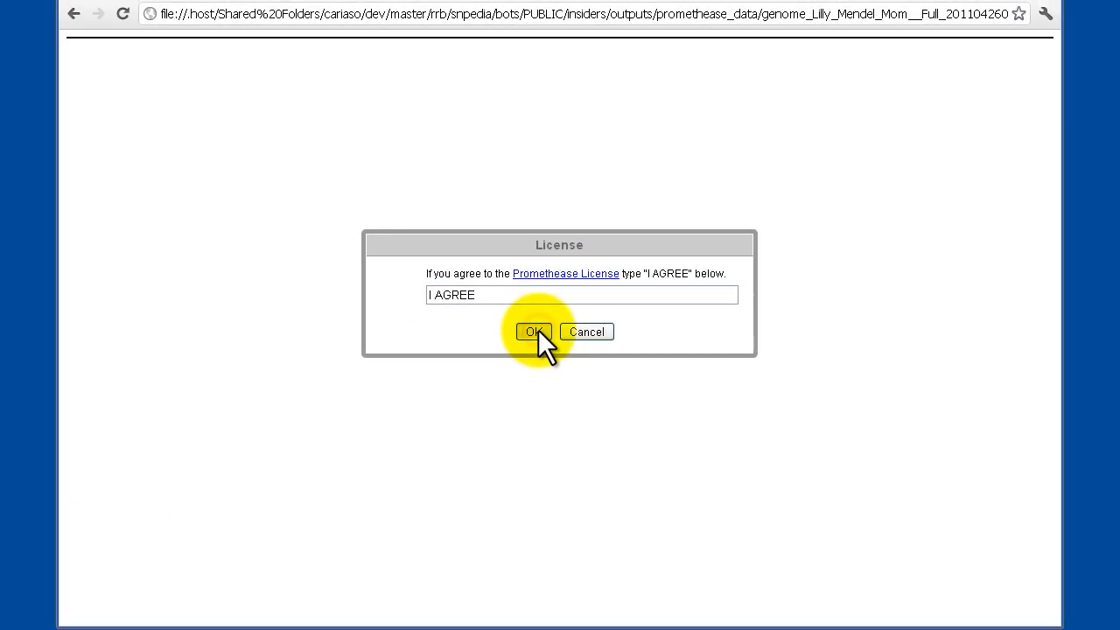
left_click(534, 333)
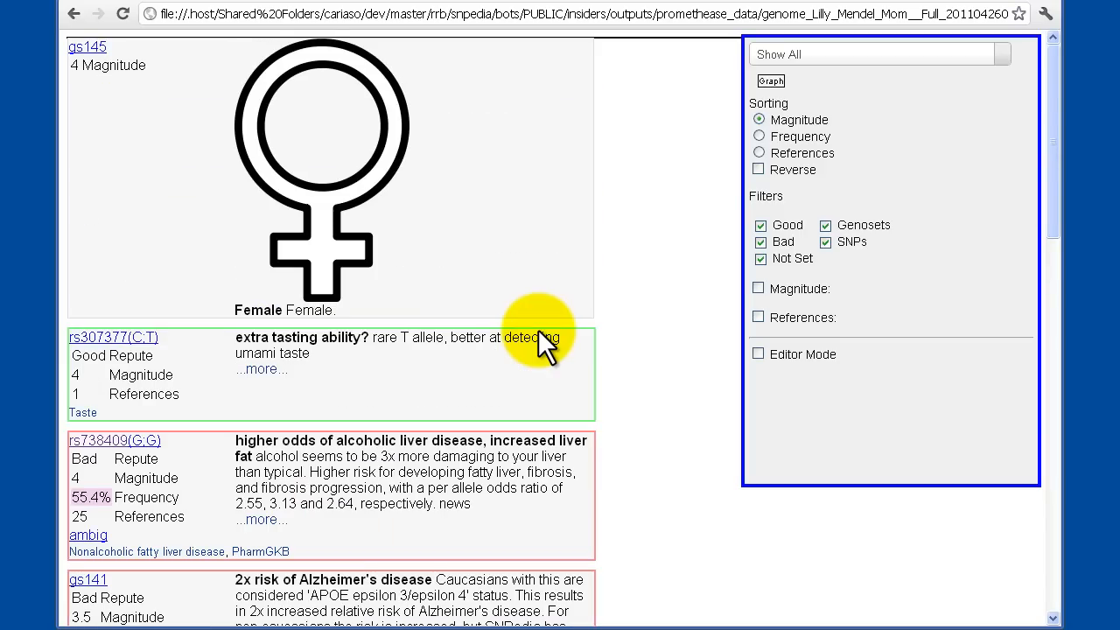
mouse_move(350, 140)
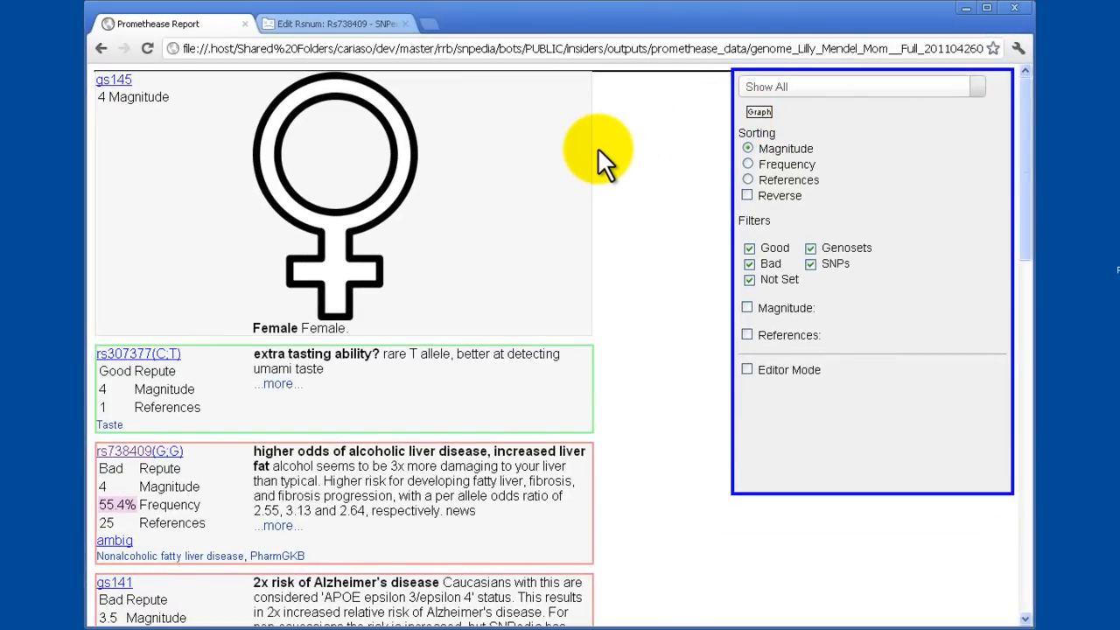
scroll("down", 3)
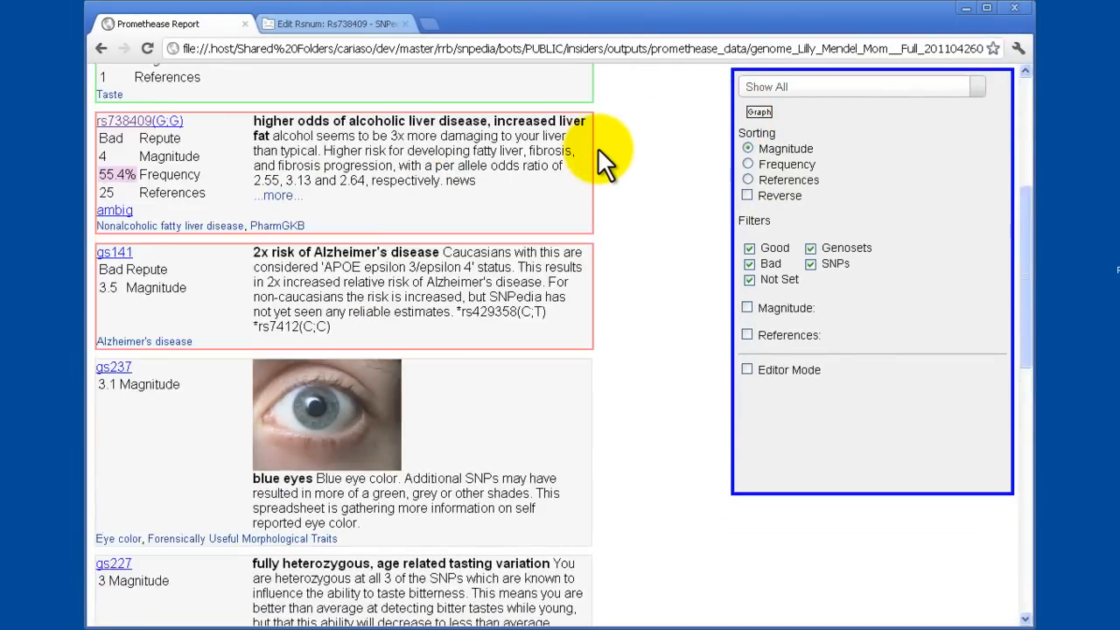
scroll("up", 3)
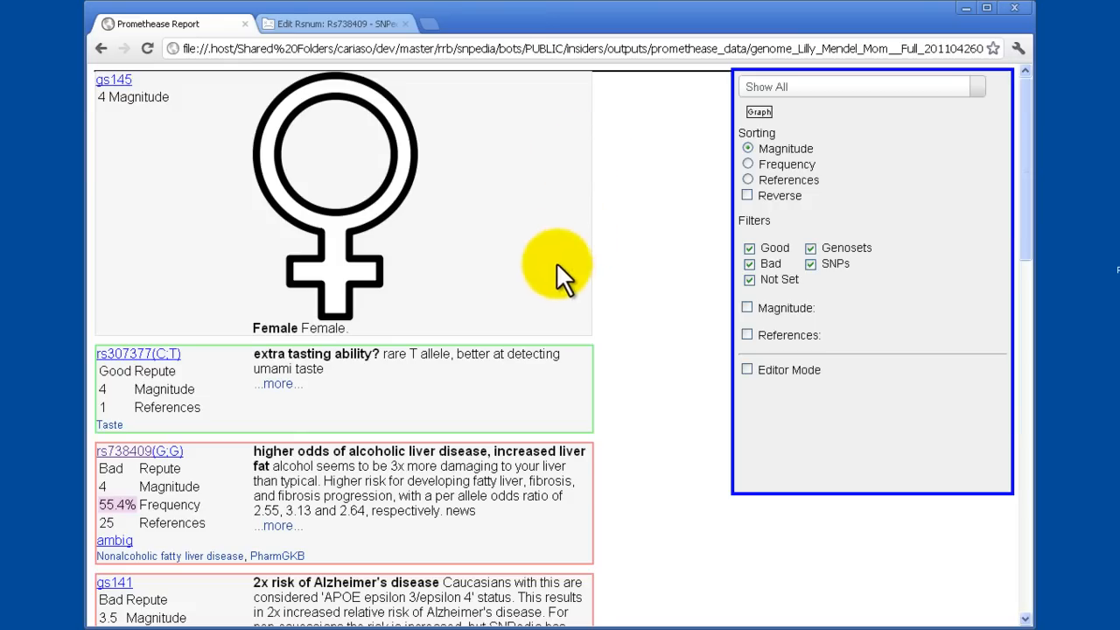
mouse_move(563, 403)
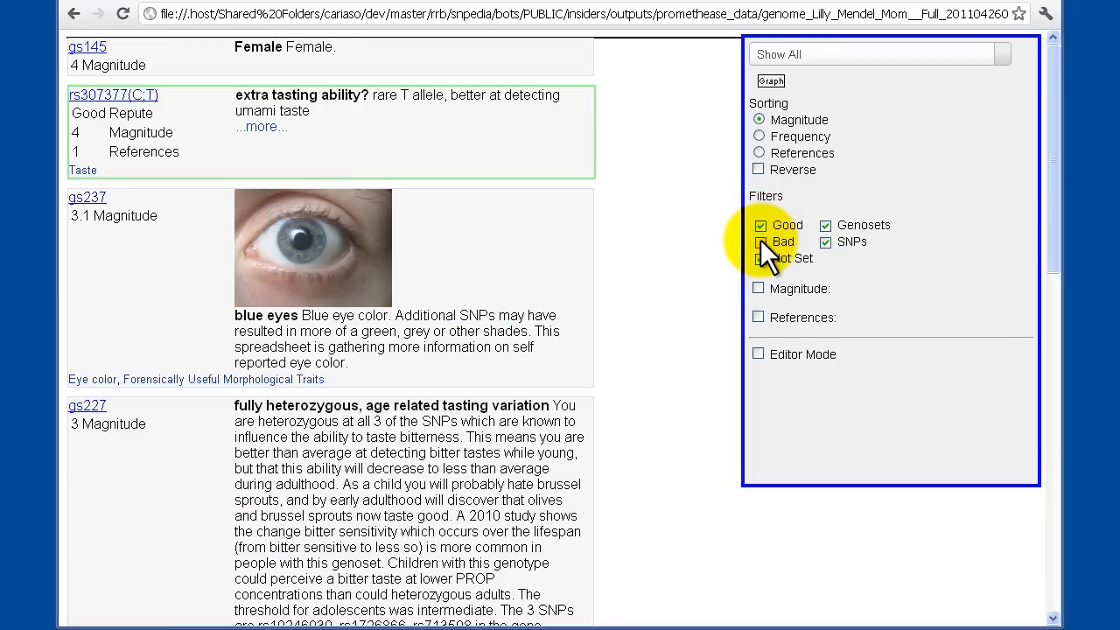
Briefly hide the bad-repute findings, then show them again and hide the good-repute ones instead
left_click(760, 241)
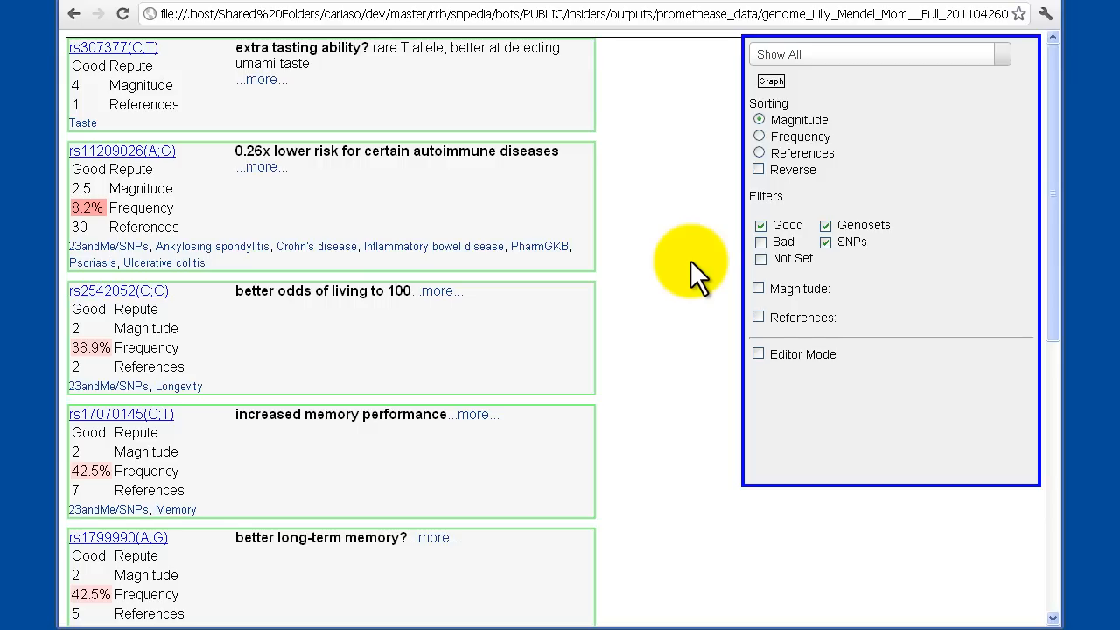
left_click(441, 291)
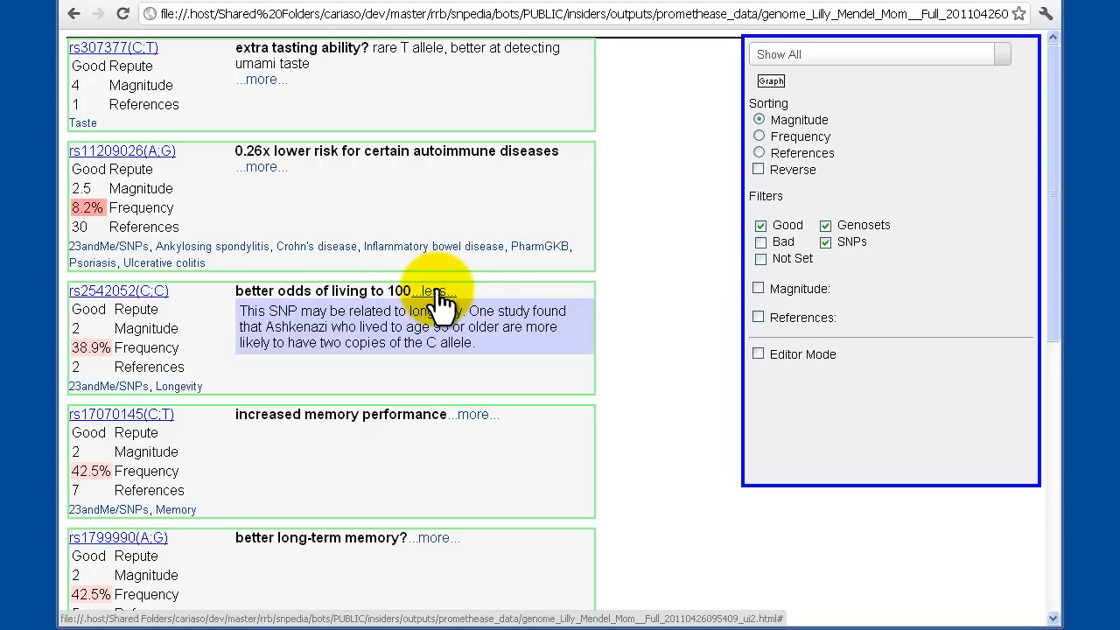
left_click(760, 241)
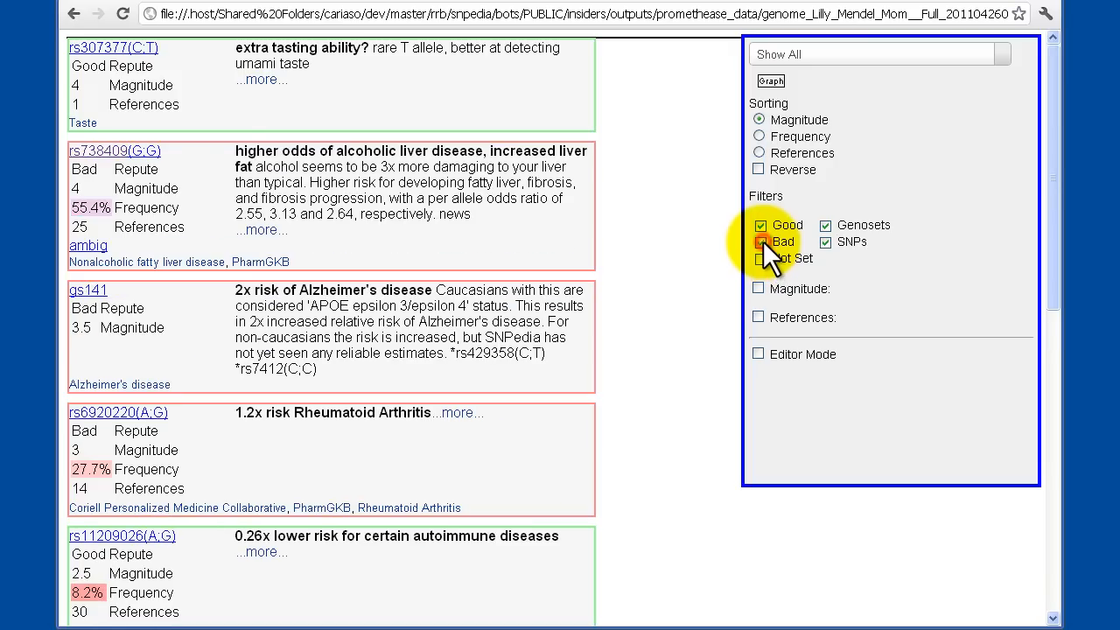
left_click(760, 224)
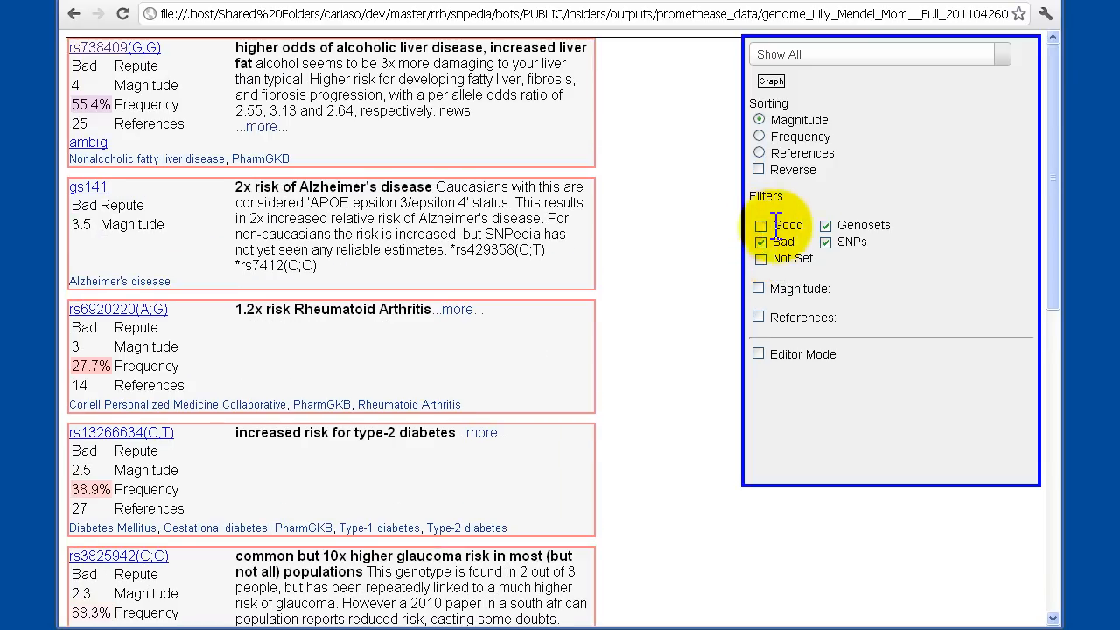
mouse_move(826, 248)
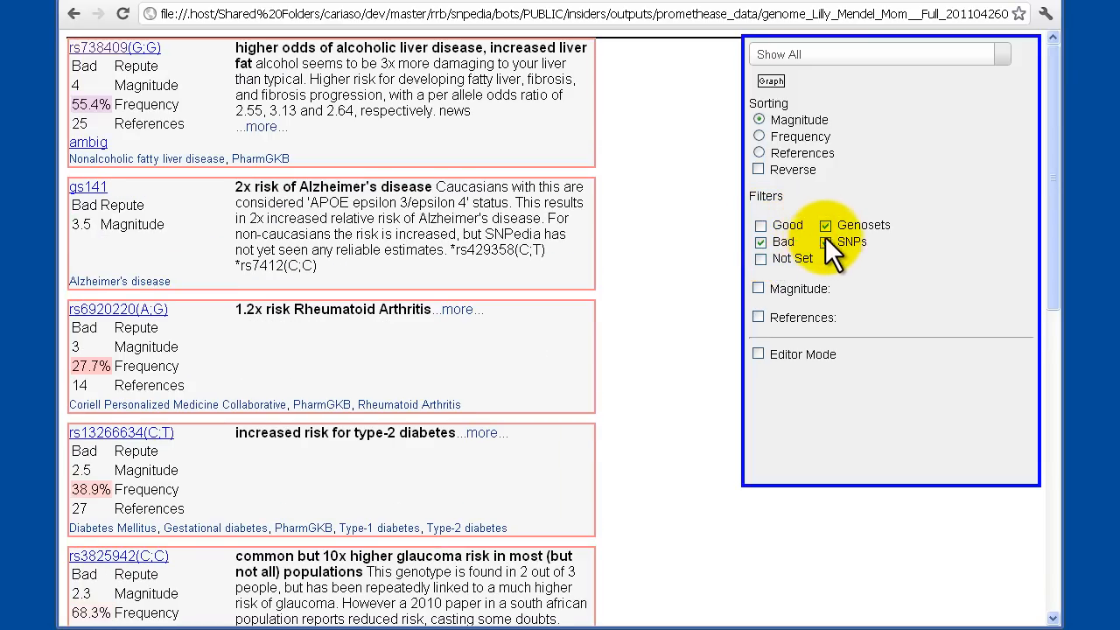
Hide genoset findings so only bad-repute single-SNP entries remain listed
left_click(824, 224)
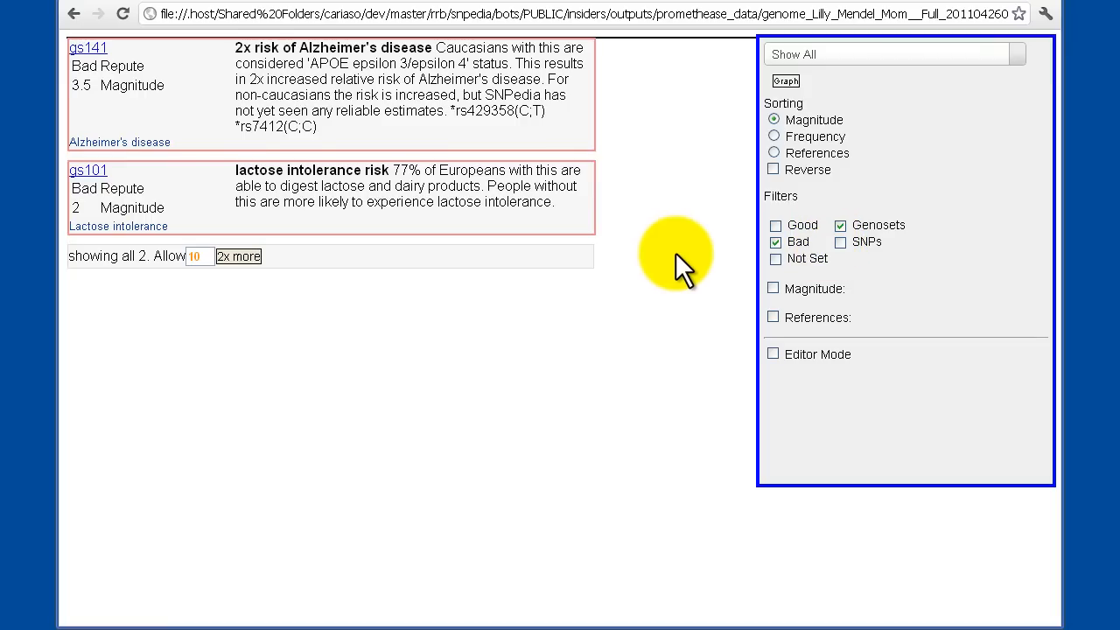
mouse_move(714, 245)
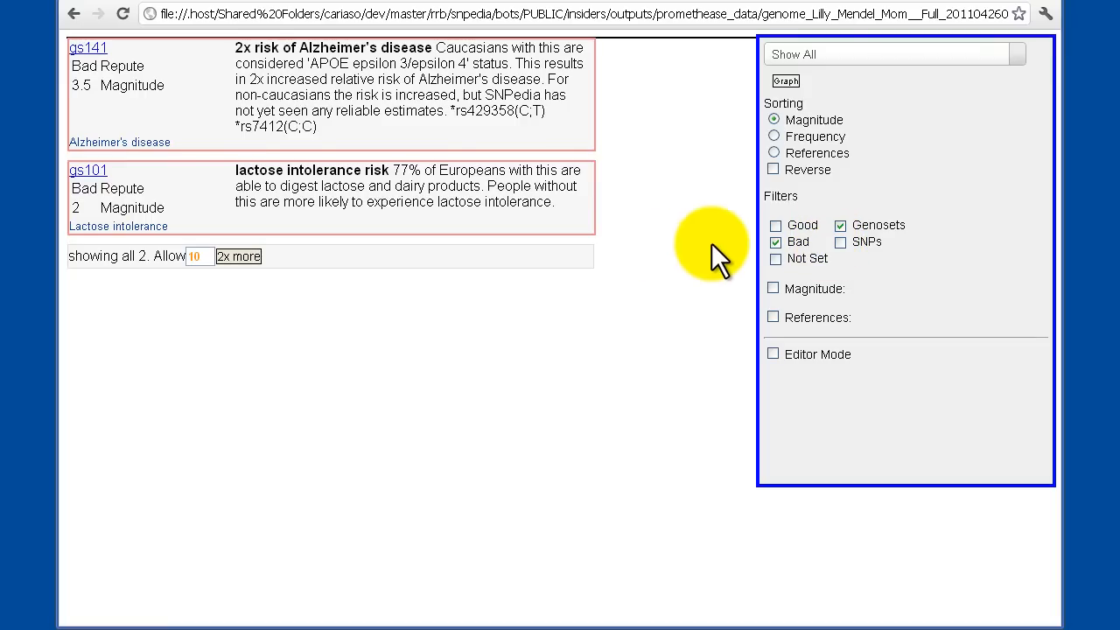
left_click(840, 224)
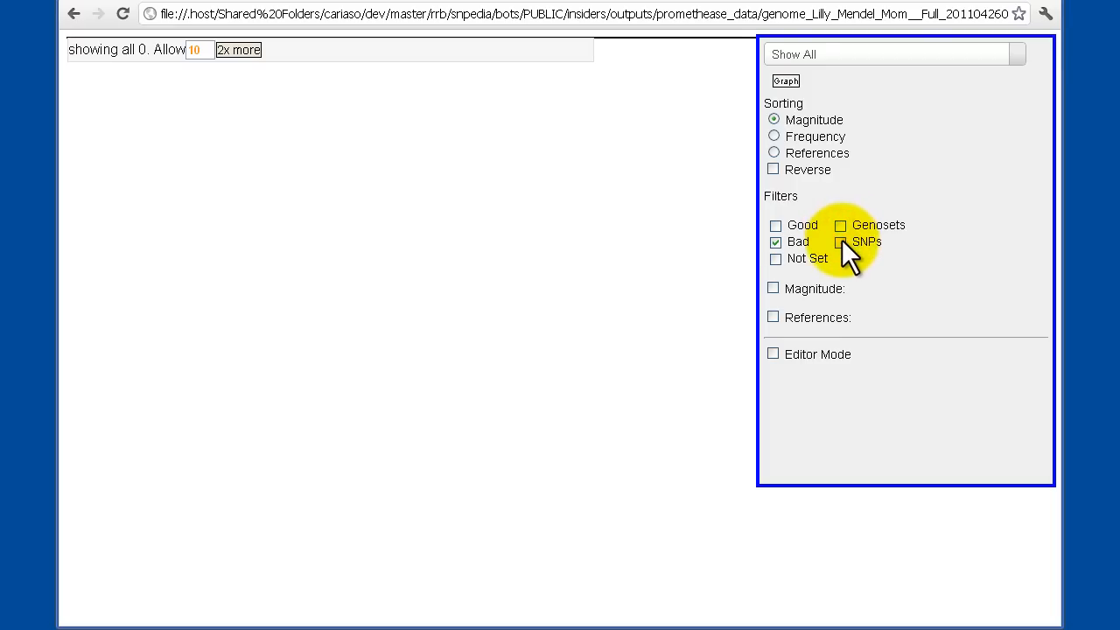
left_click(840, 241)
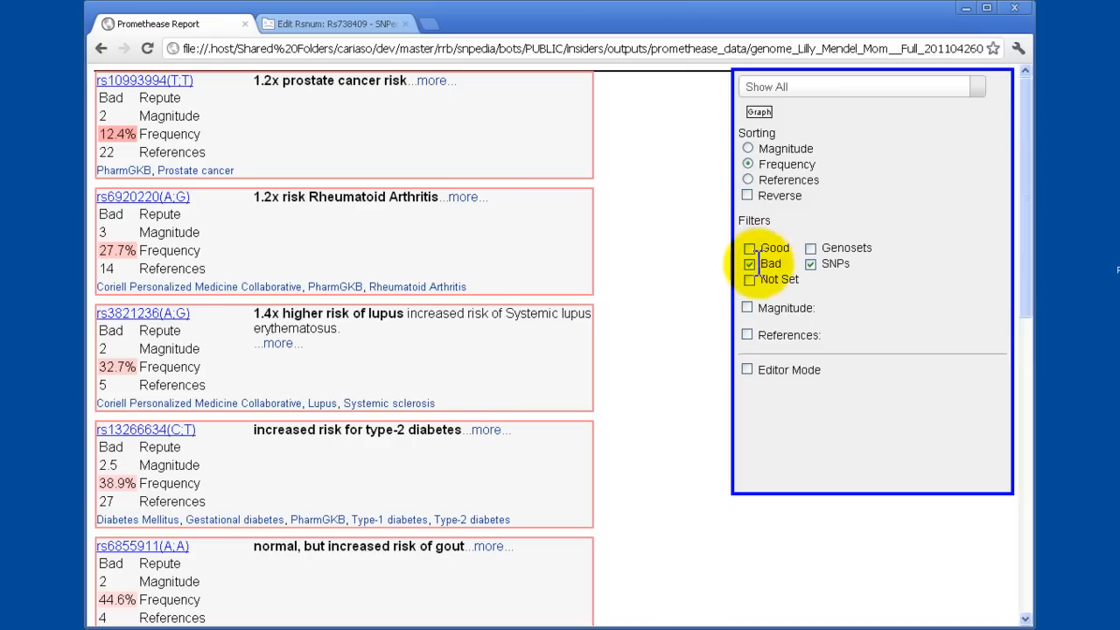
Show every repute again and expand the rs721048 slightly increased prostate cancer risk entry
left_click(750, 280)
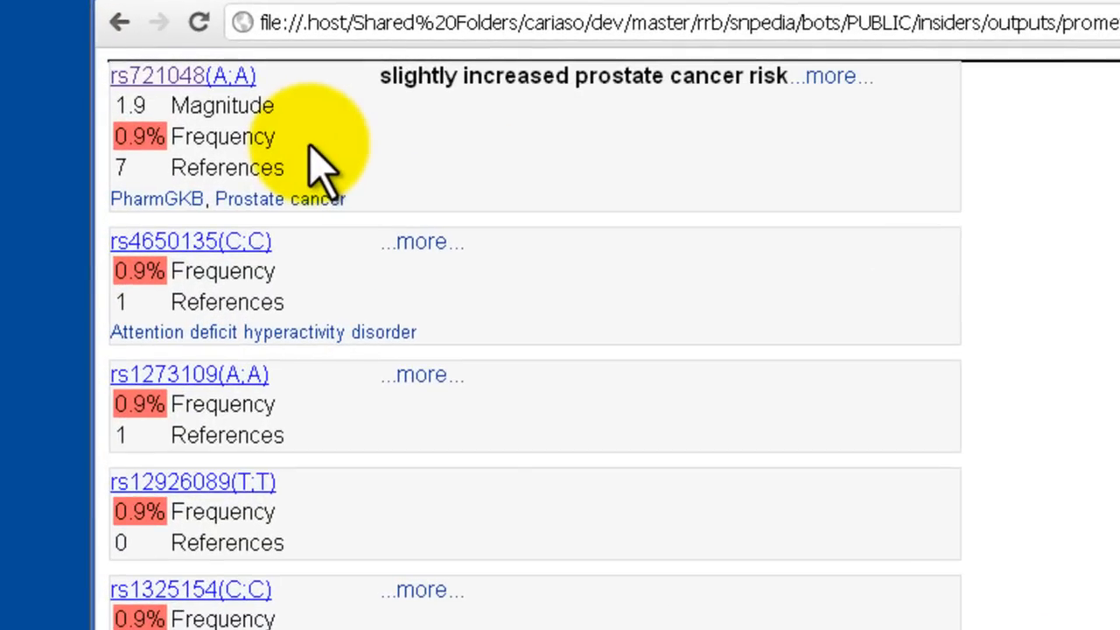
mouse_move(175, 183)
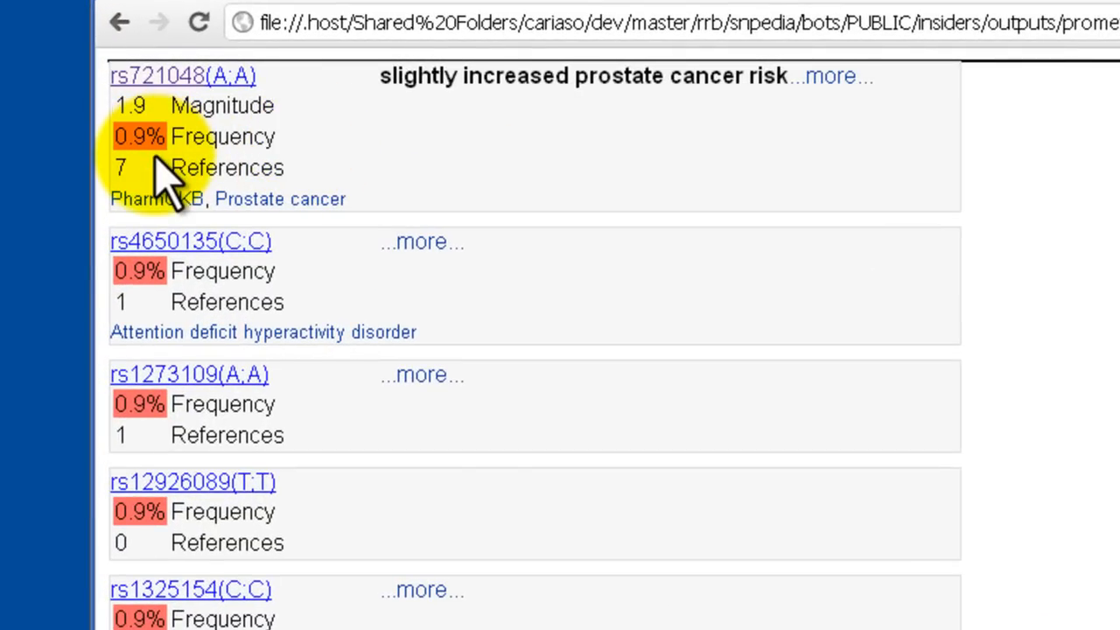
mouse_move(429, 158)
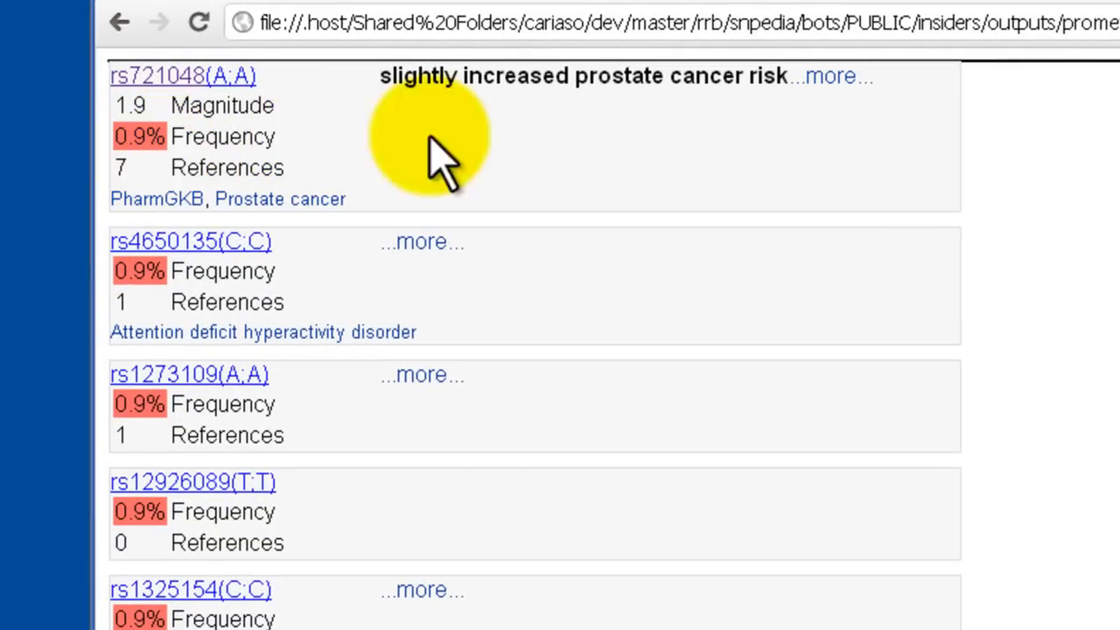
left_click(831, 75)
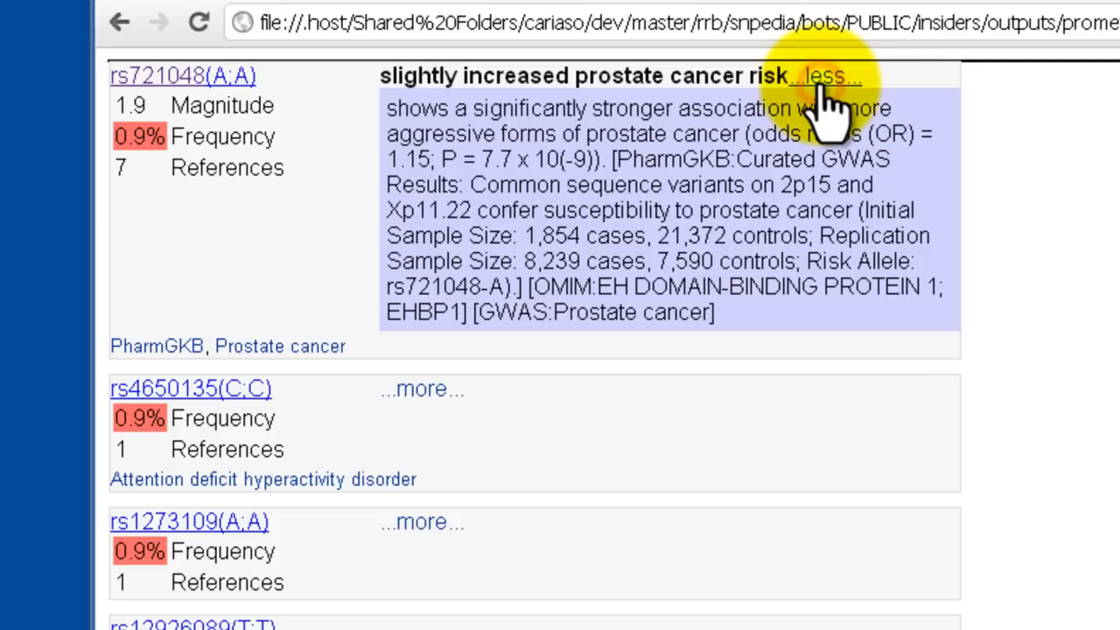
mouse_move(424, 389)
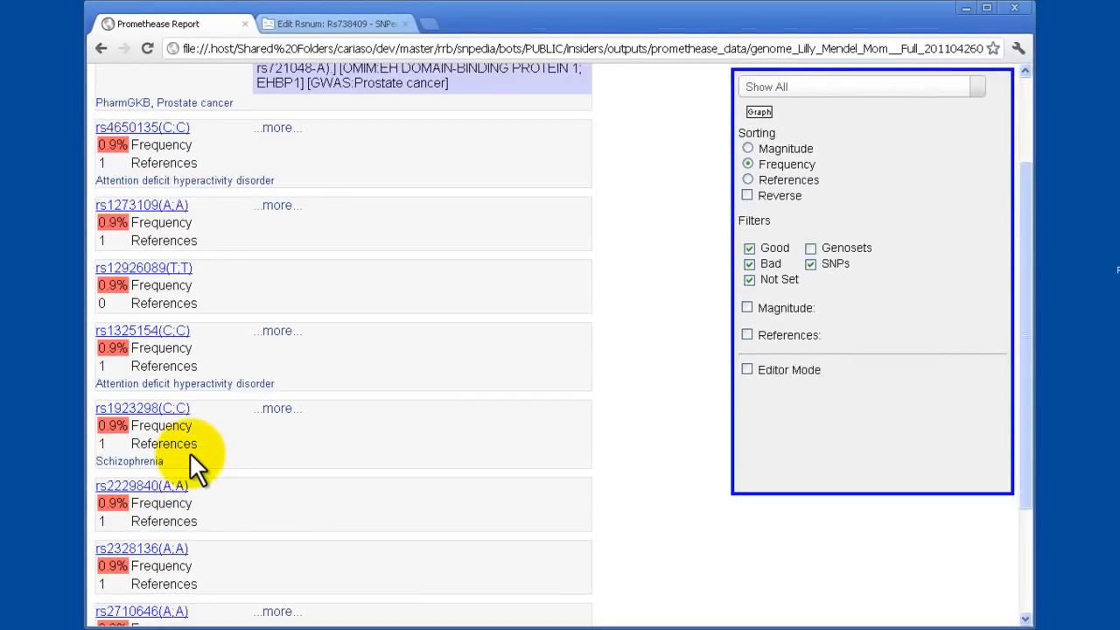
scroll("up", 3)
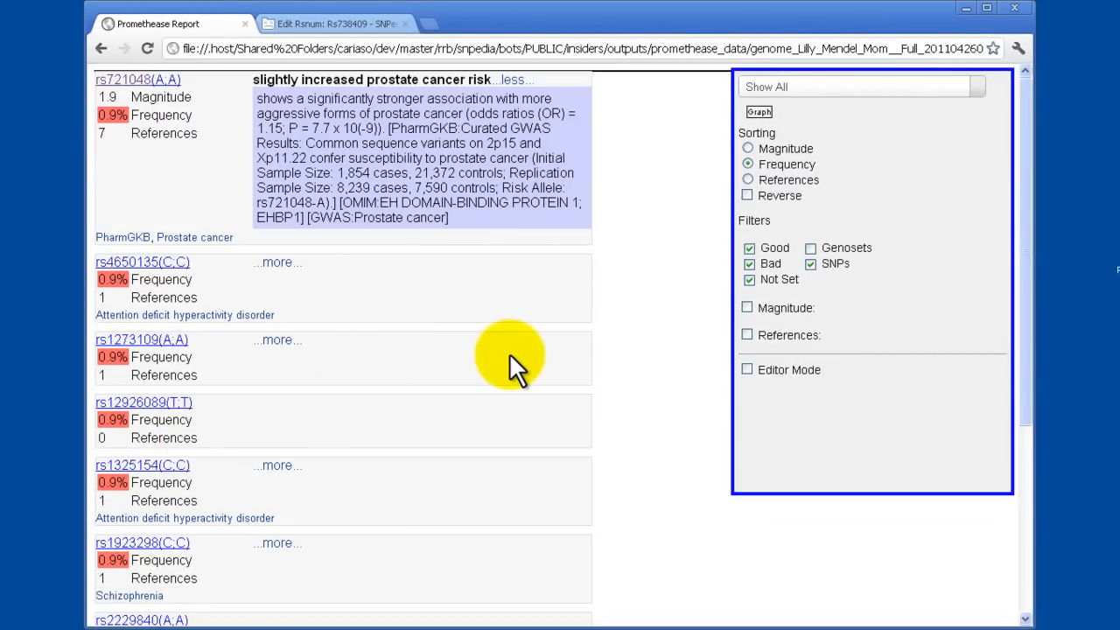
mouse_move(749, 339)
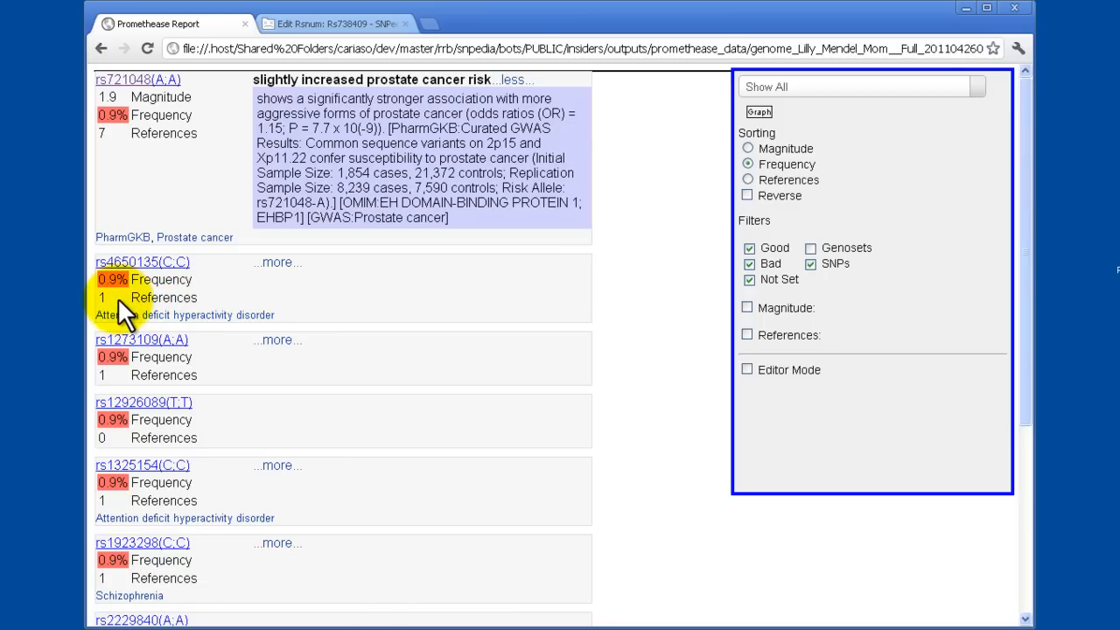
mouse_move(756, 359)
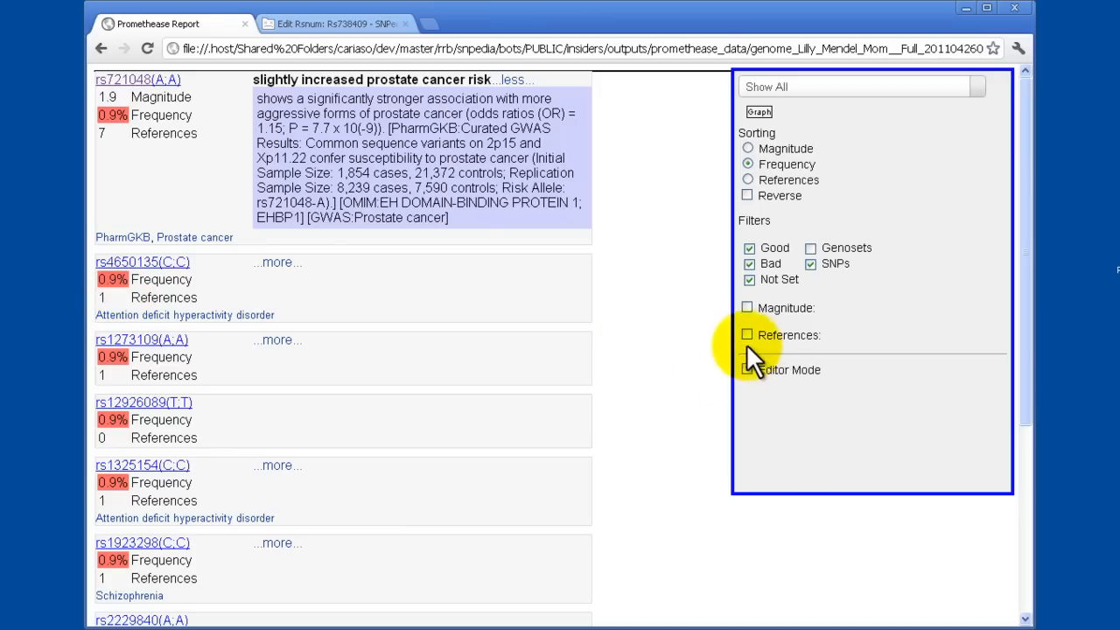
Enable the References filter with its 2-to-75 range so single-reference genotypes drop out
left_click(747, 334)
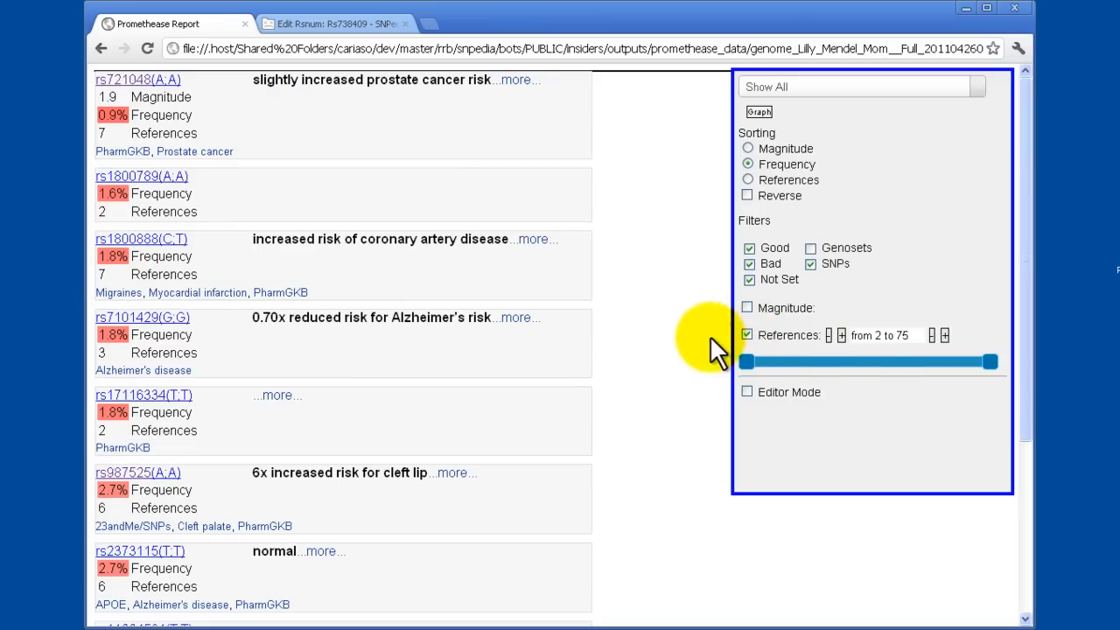
mouse_move(879, 359)
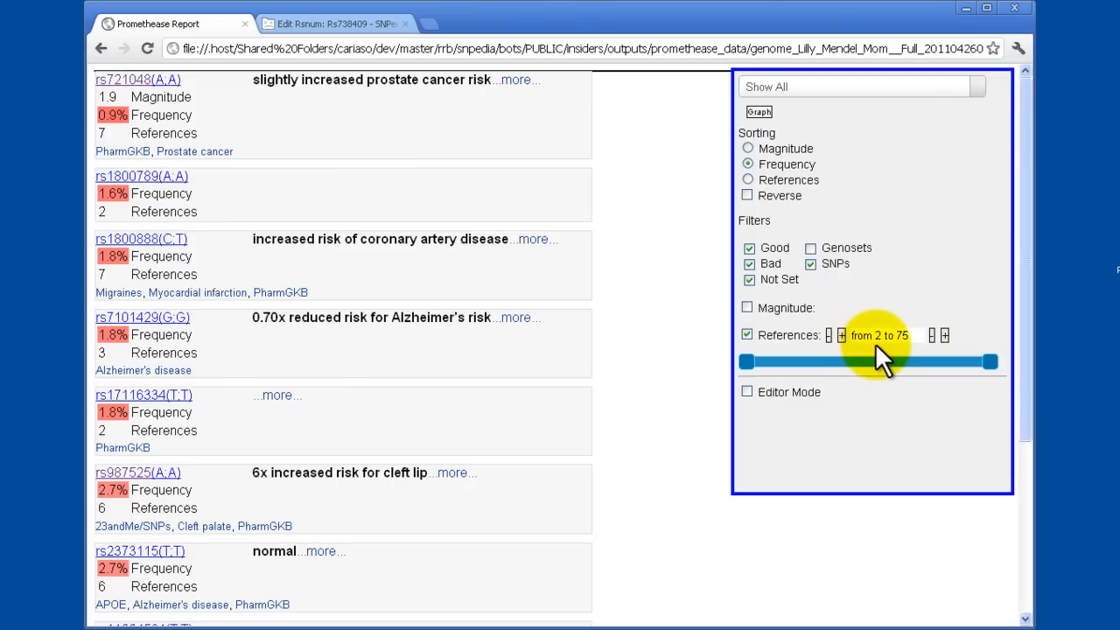
mouse_move(910, 359)
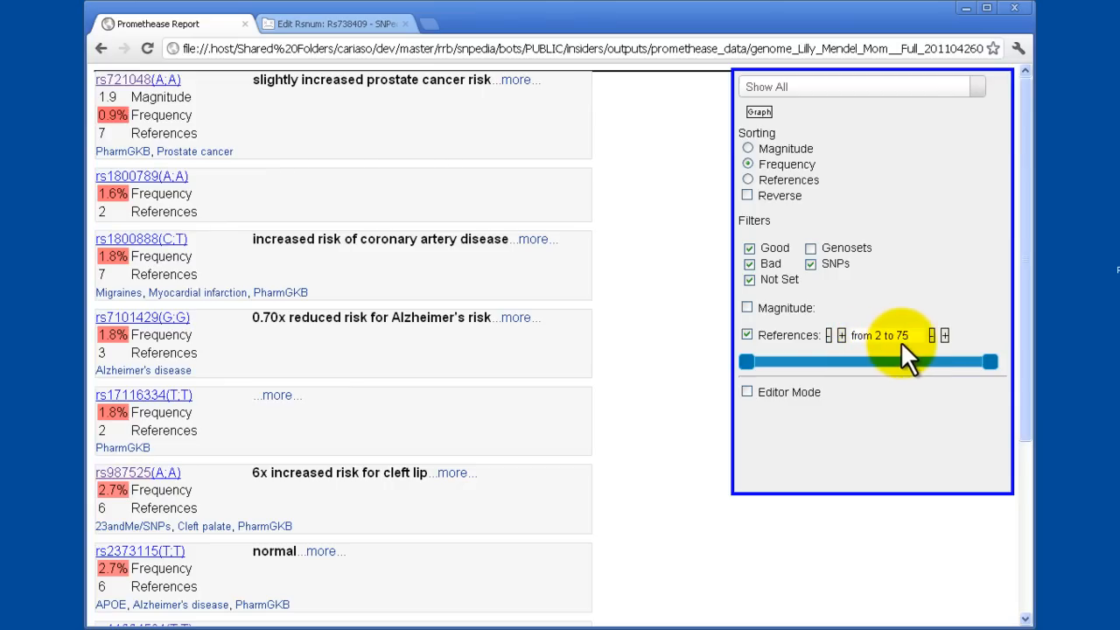
mouse_move(311, 122)
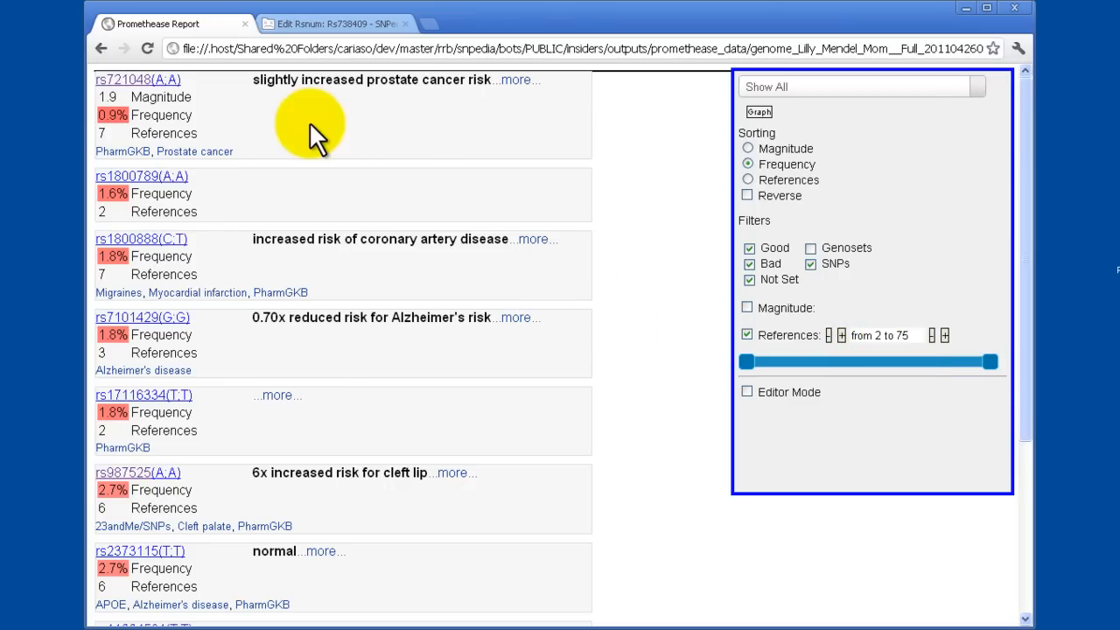
mouse_move(184, 228)
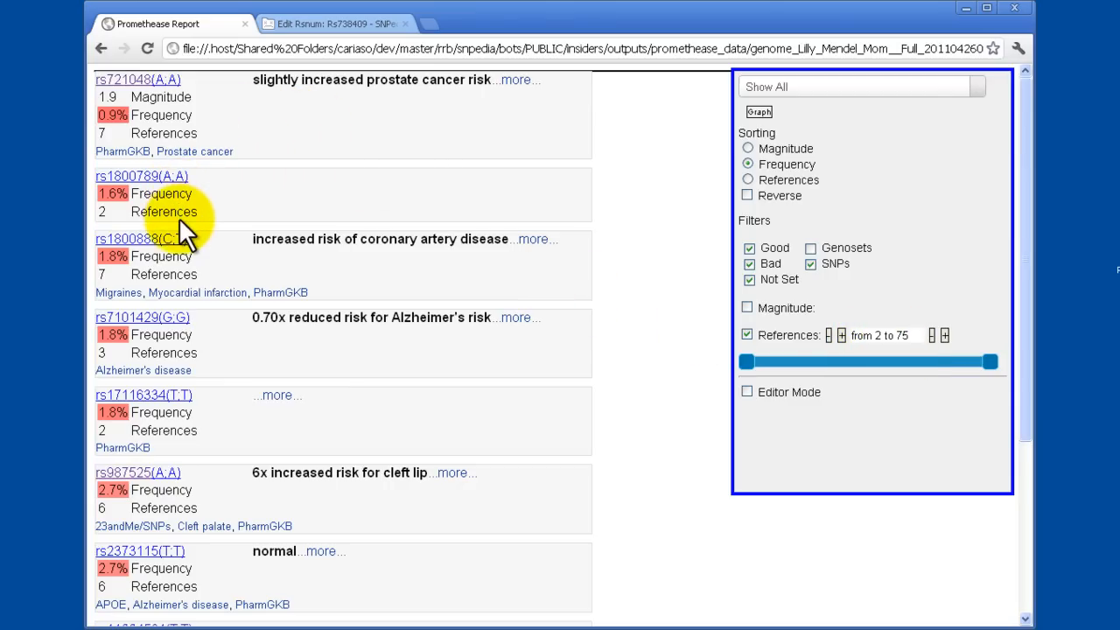
mouse_move(843, 336)
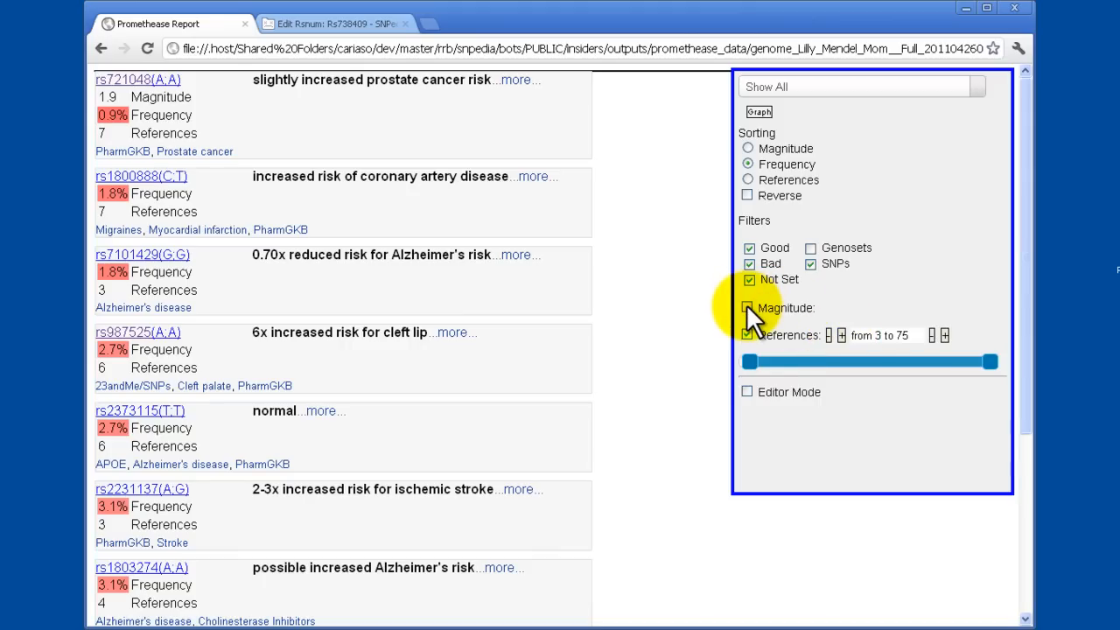
left_click(750, 308)
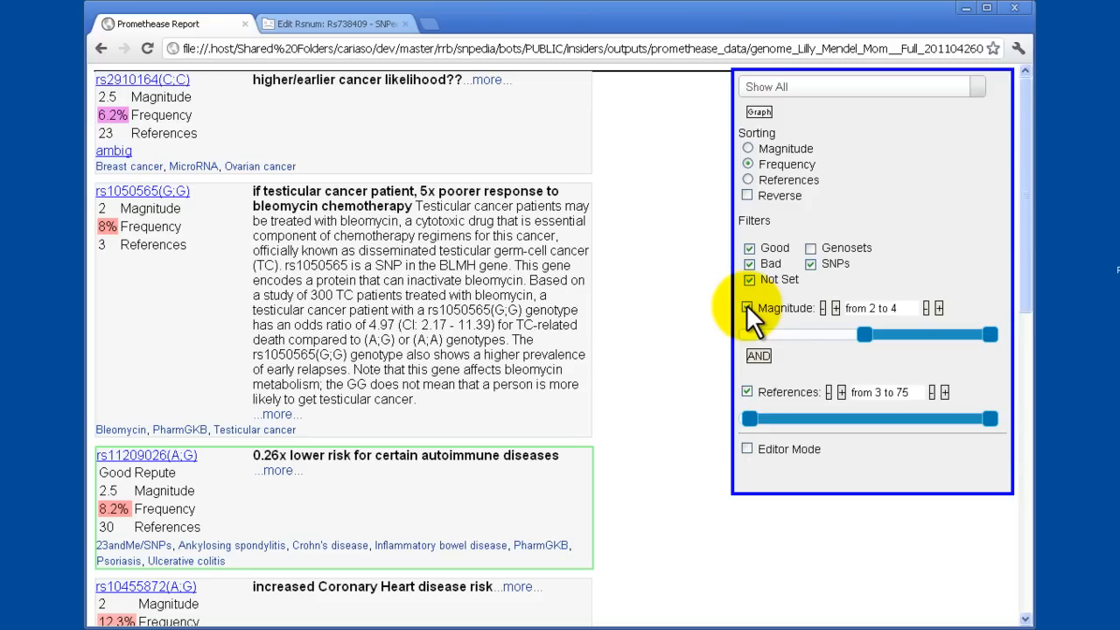
left_click(747, 308)
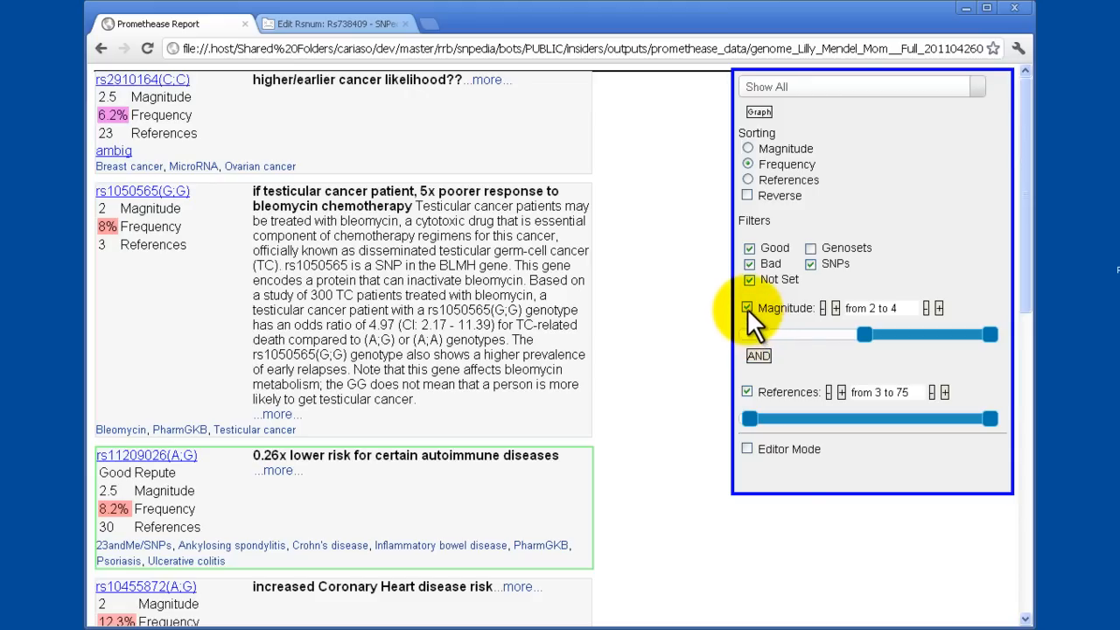
left_click(747, 308)
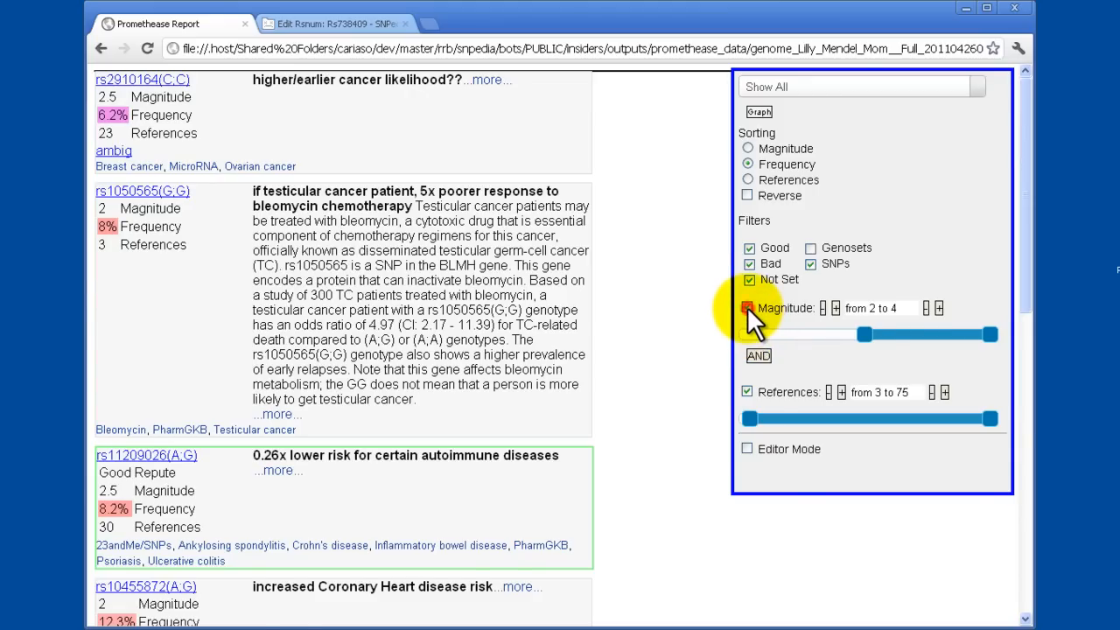
left_click(749, 308)
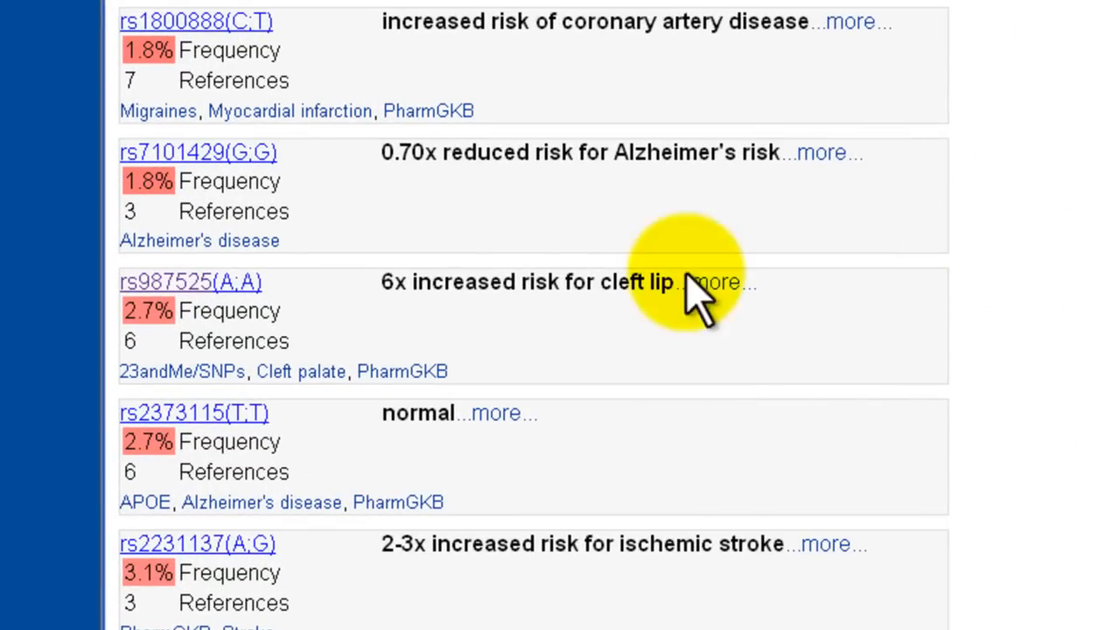
mouse_move(499, 324)
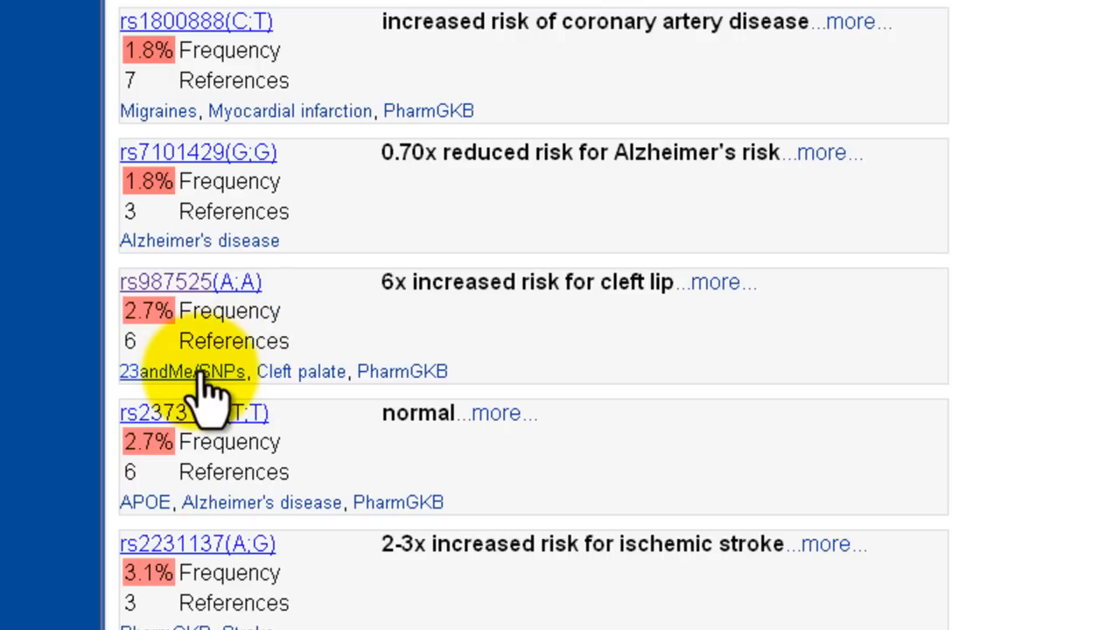
mouse_move(385, 394)
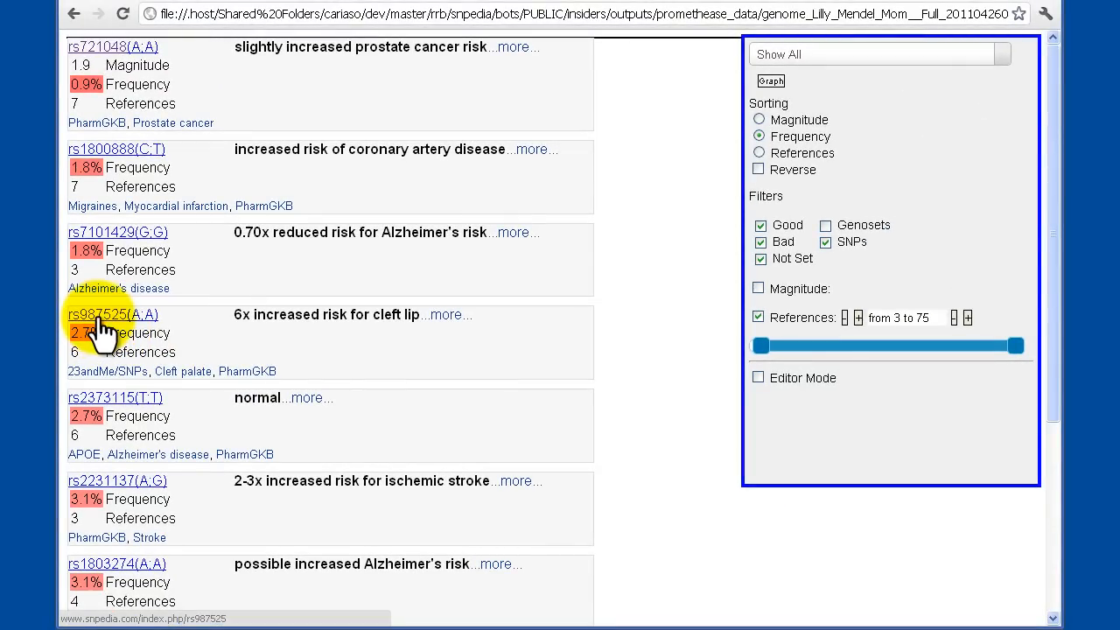
left_click(114, 315)
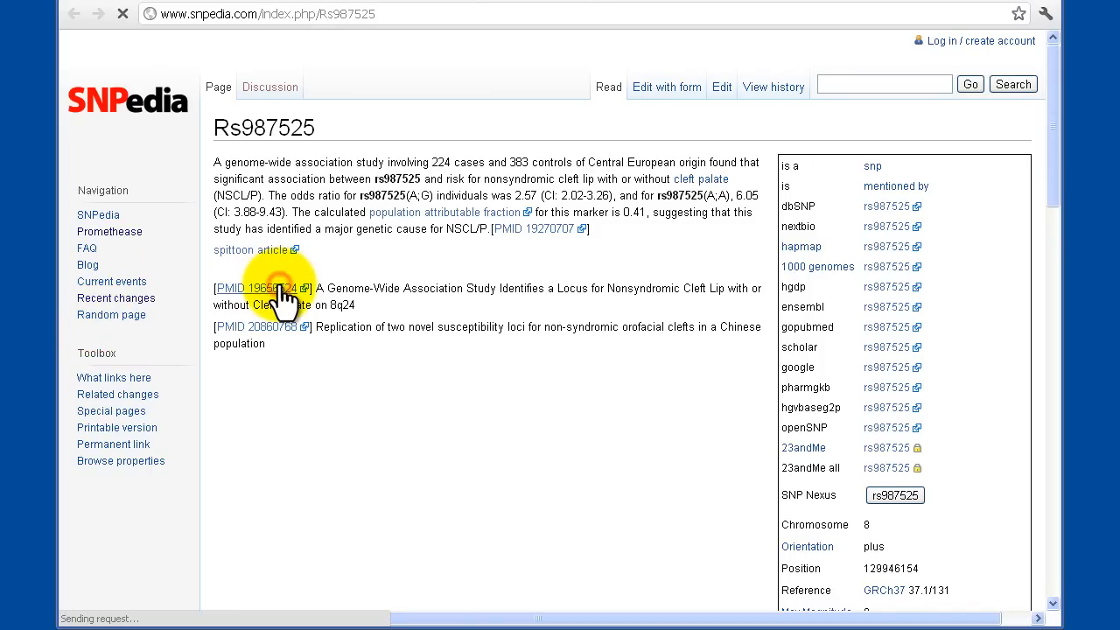
left_click(254, 287)
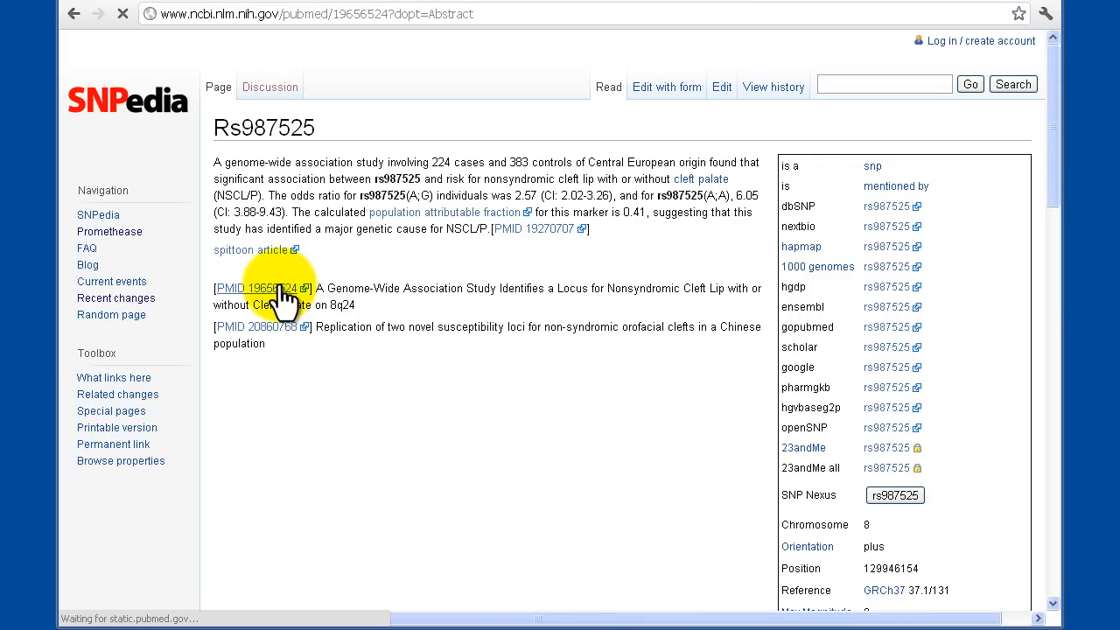
left_click(255, 287)
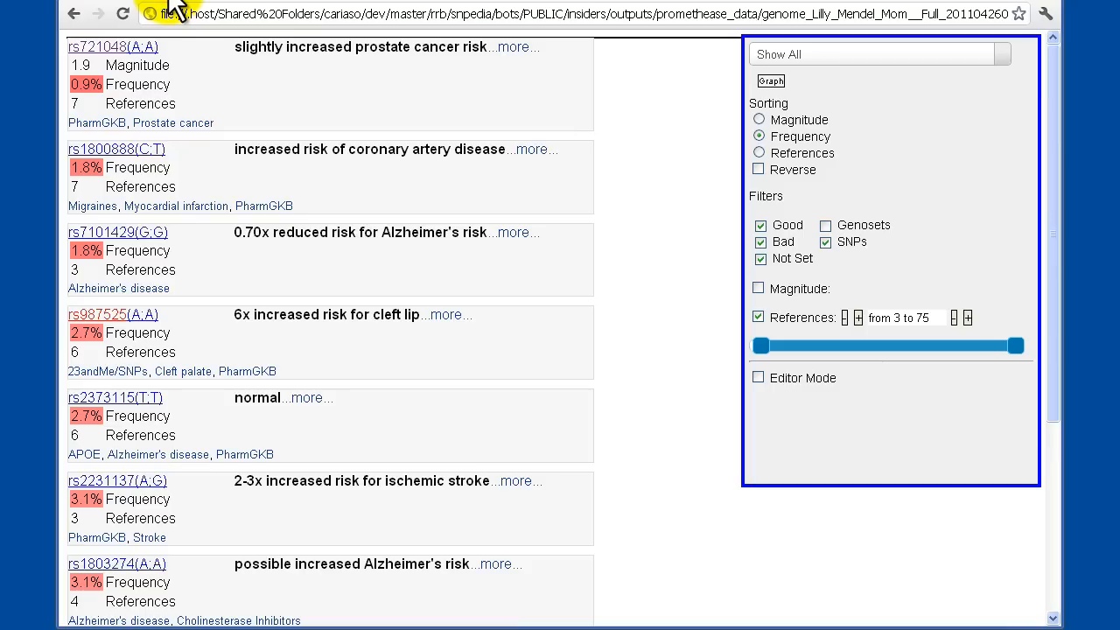
mouse_move(762, 376)
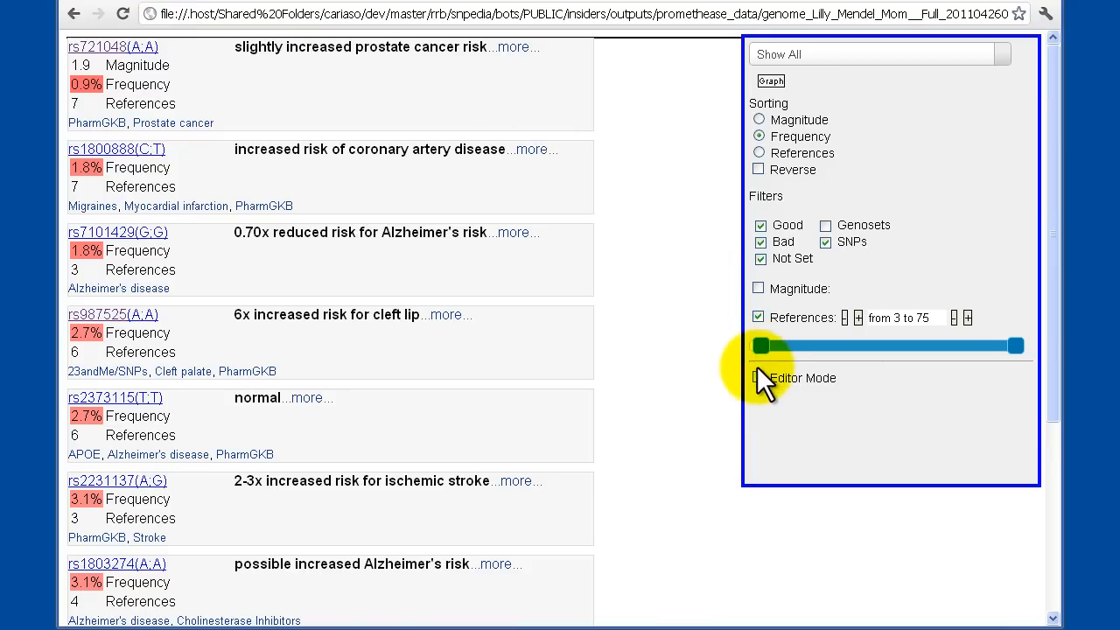
Turn on Editor Mode in the report filters
left_click(760, 378)
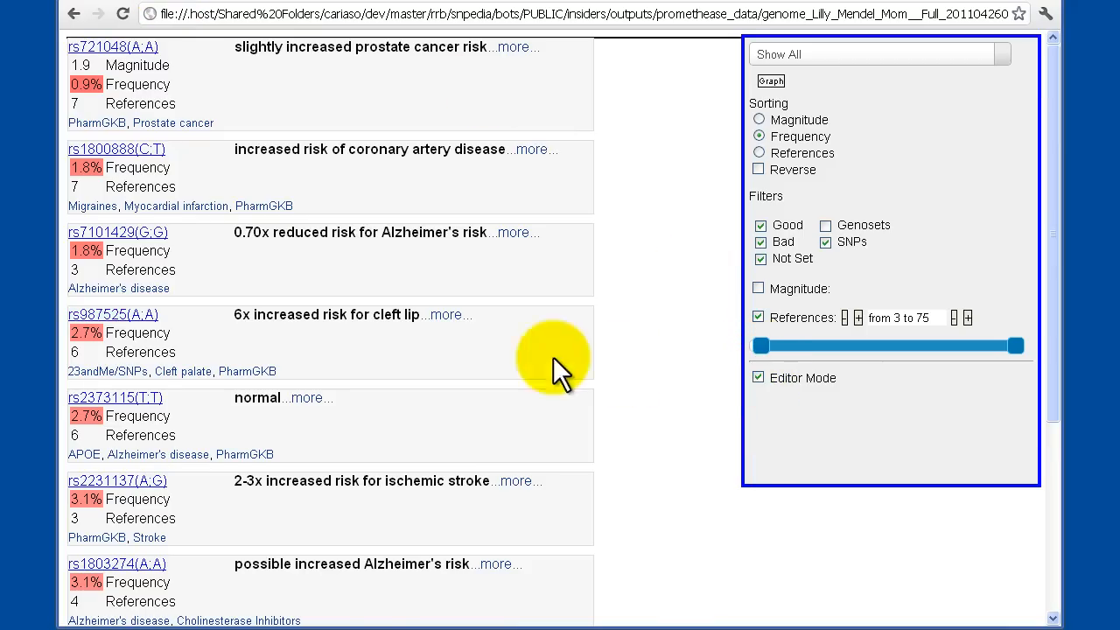
mouse_move(102, 332)
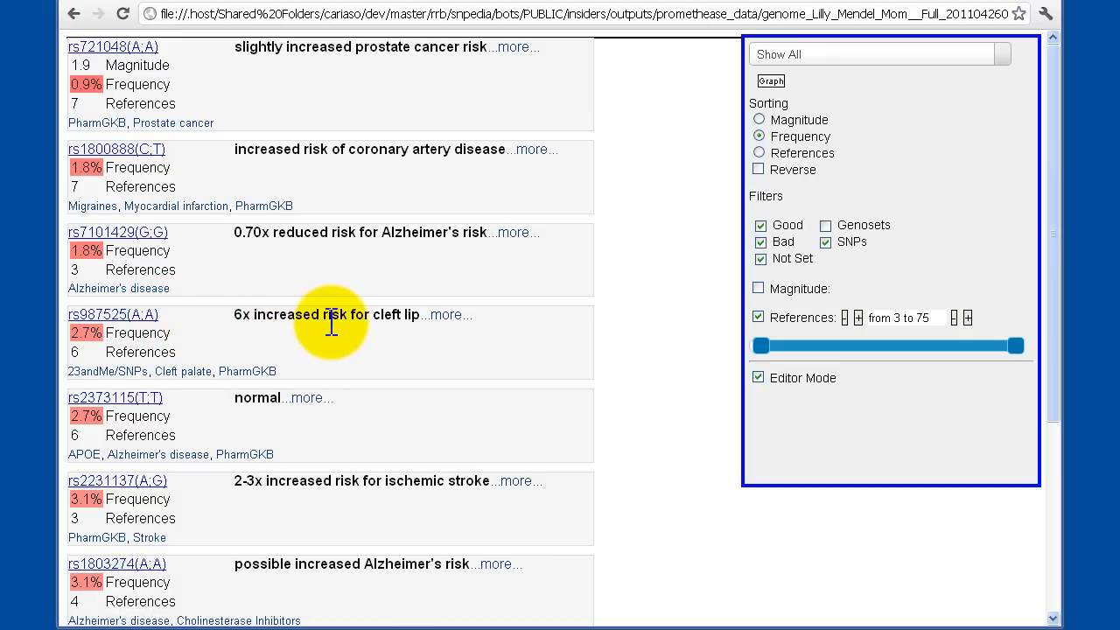
mouse_move(154, 336)
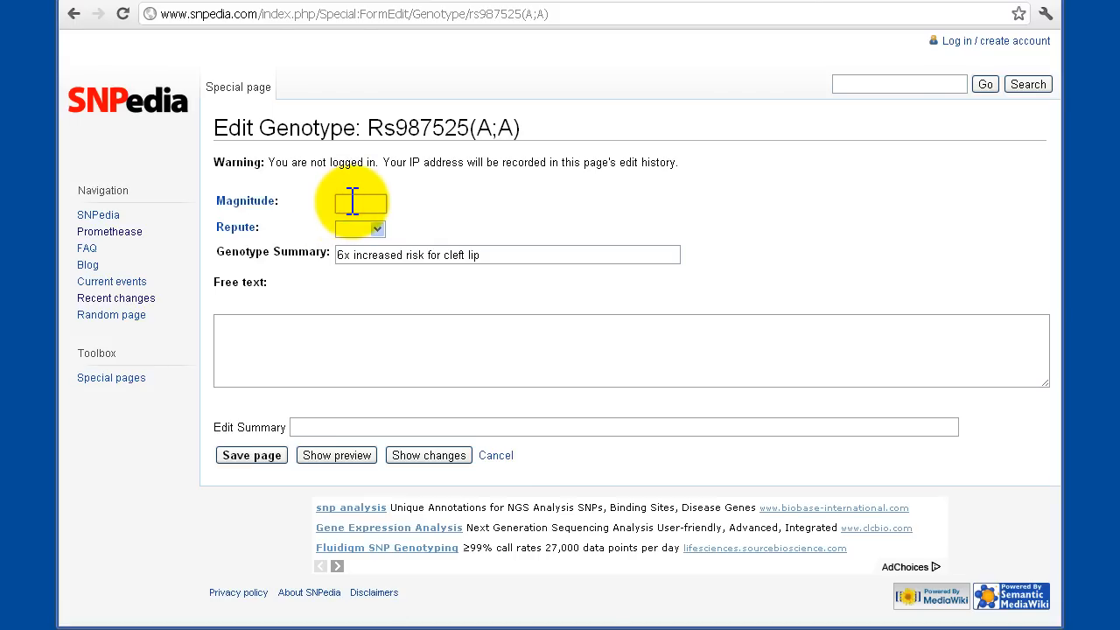
Set the Rs987525(A;A) genotype's repute to Bad and submit the edit with Save page
type("2")
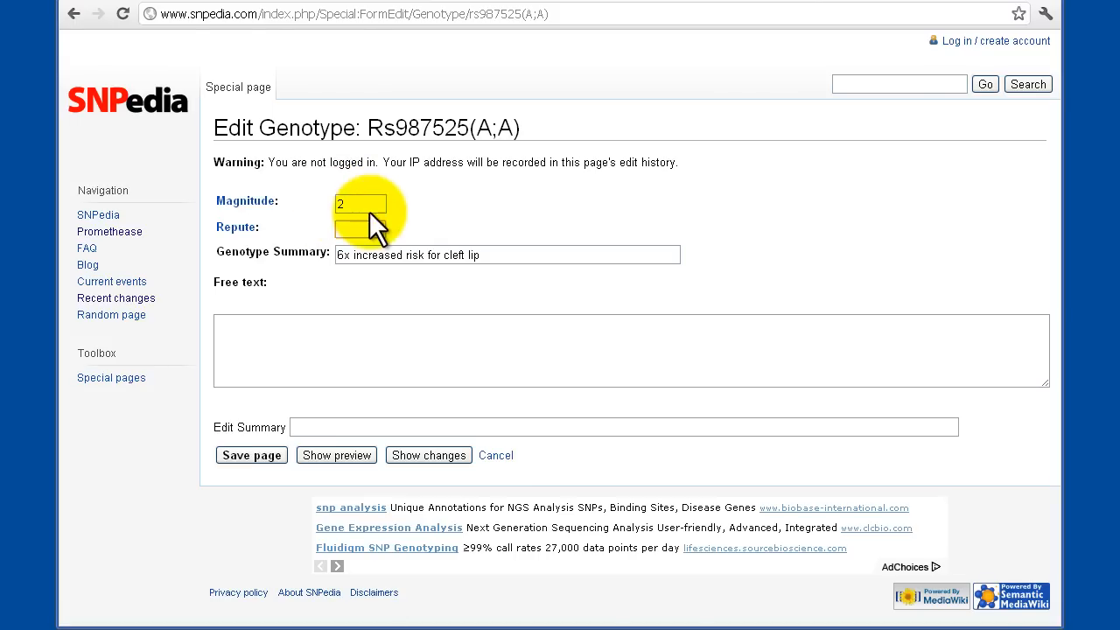
left_click(361, 228)
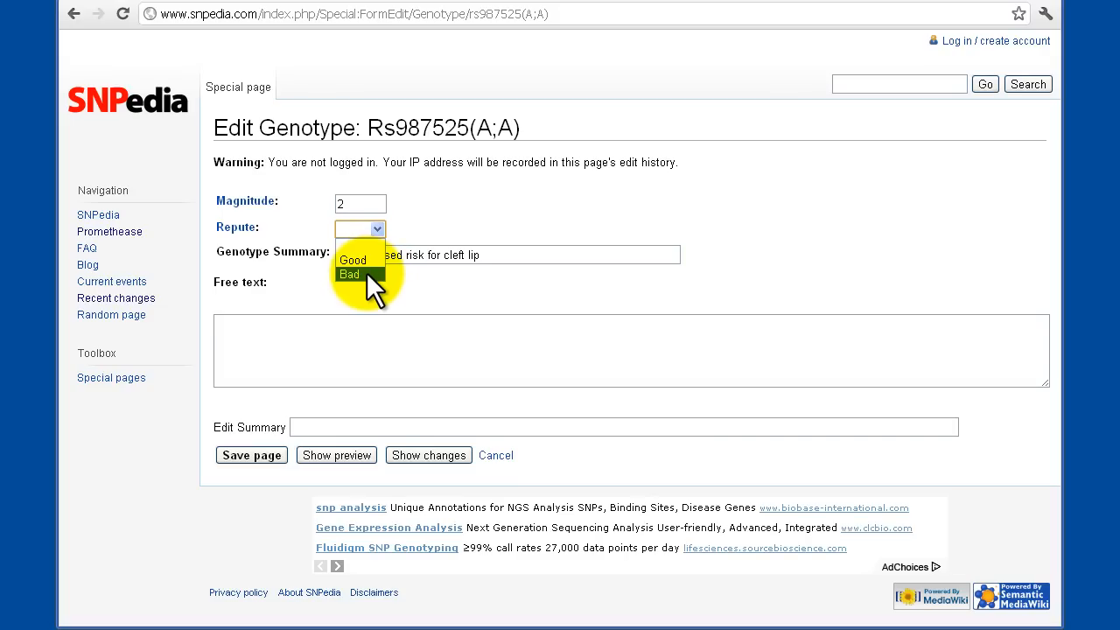
left_click(350, 273)
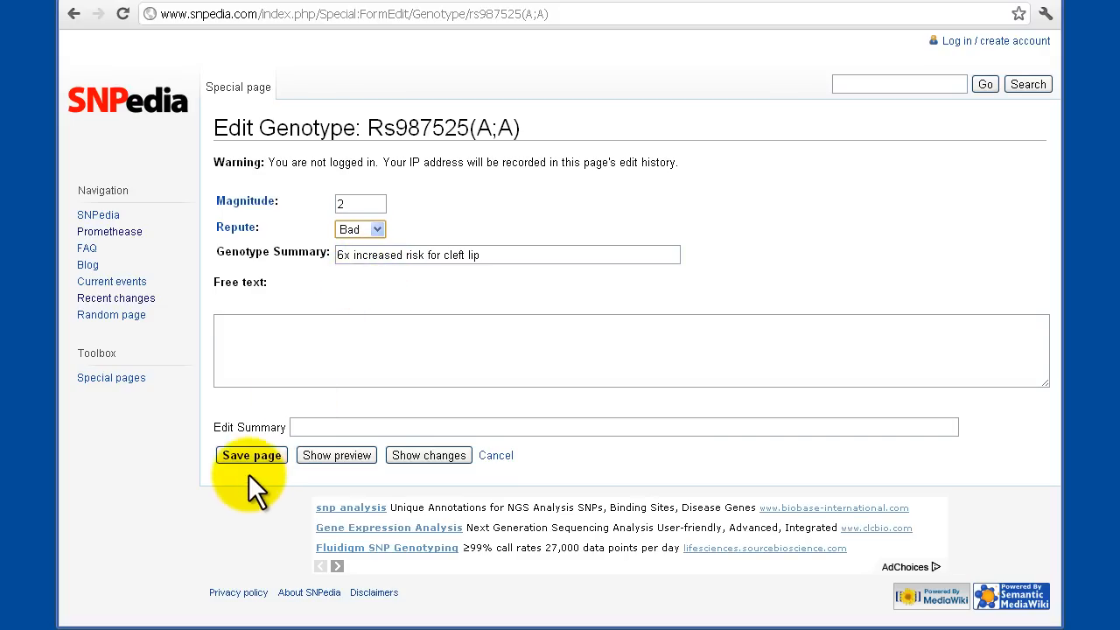
left_click(252, 455)
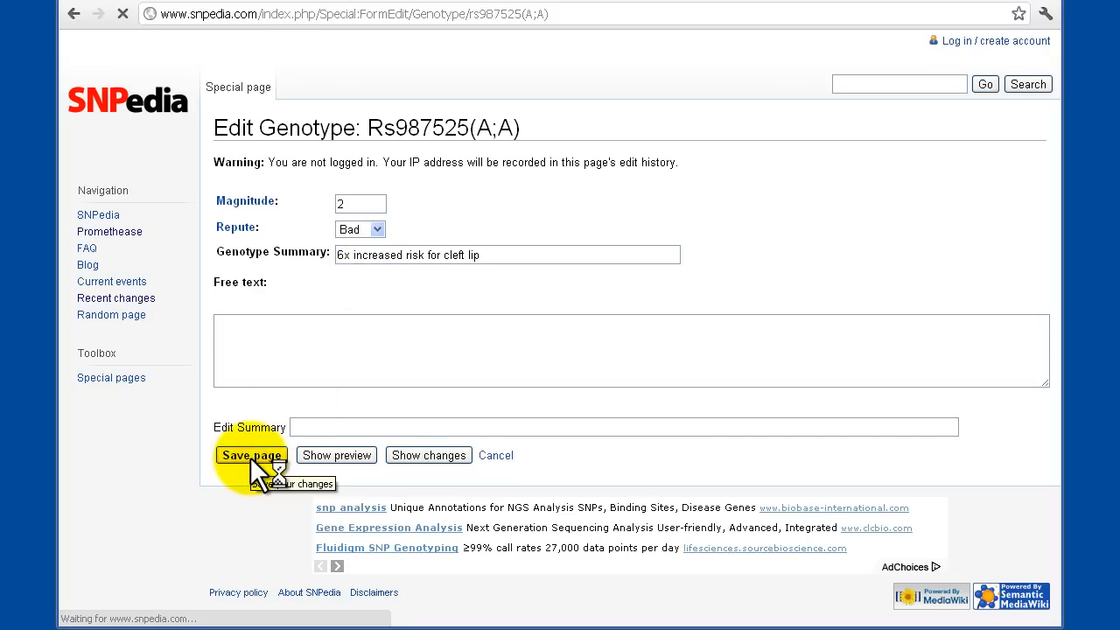
left_click(252, 455)
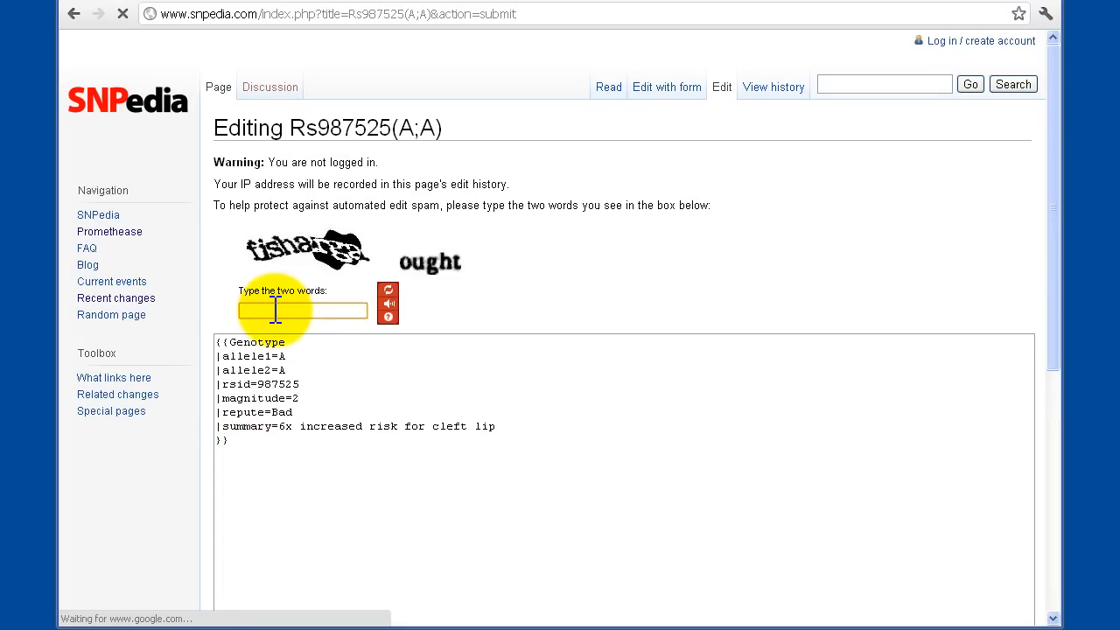
Answer the CAPTCHA spam check and save the SNPedia page again
type("firsharga ought")
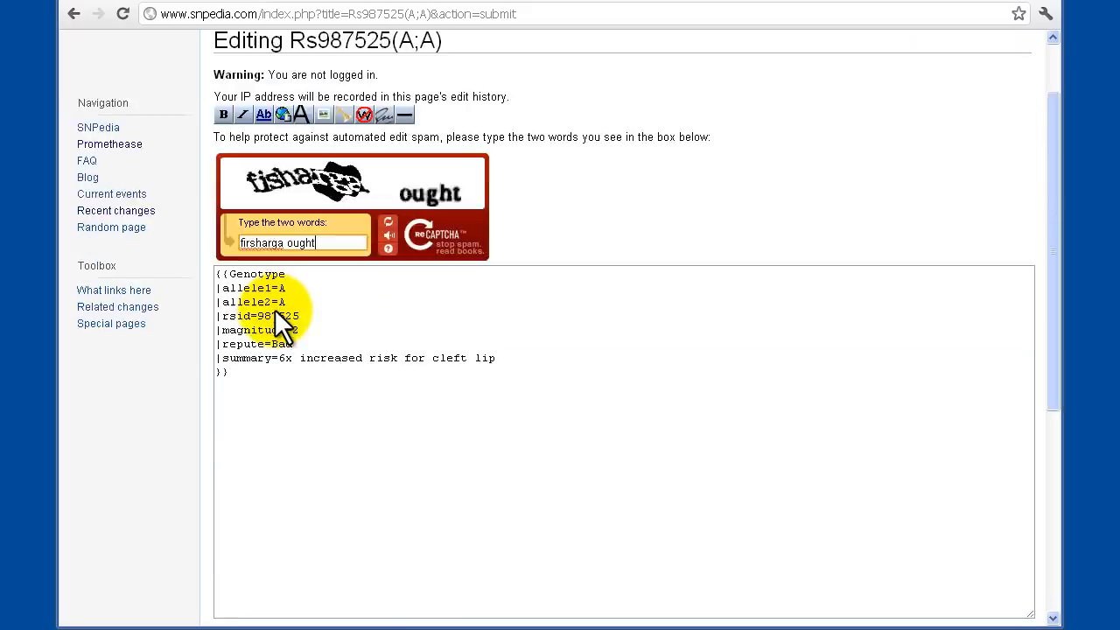
left_click(252, 366)
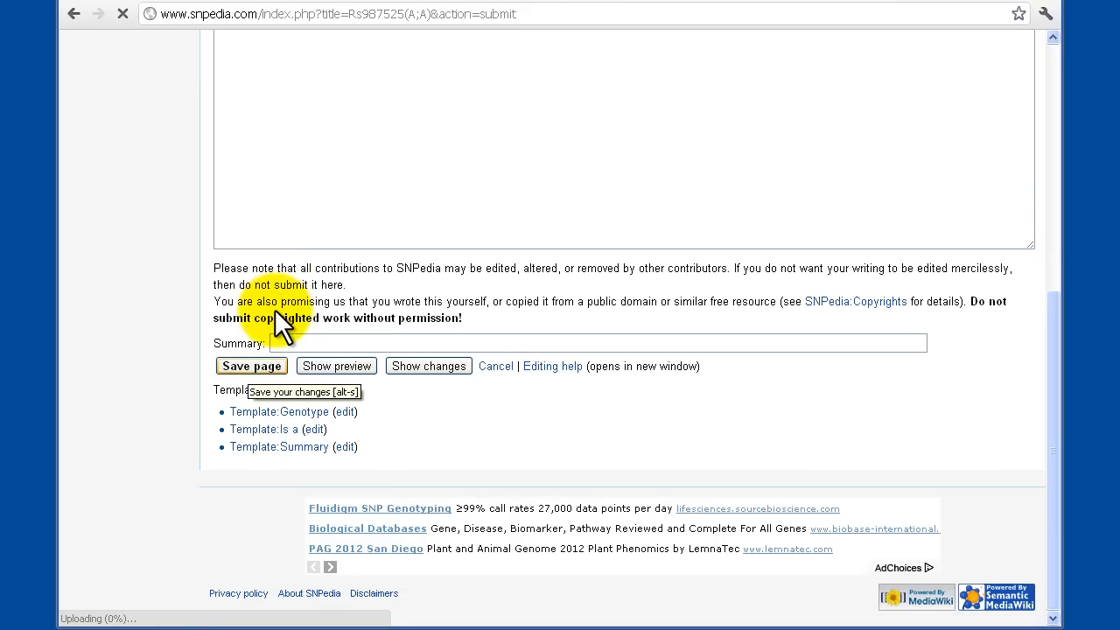
left_click(252, 366)
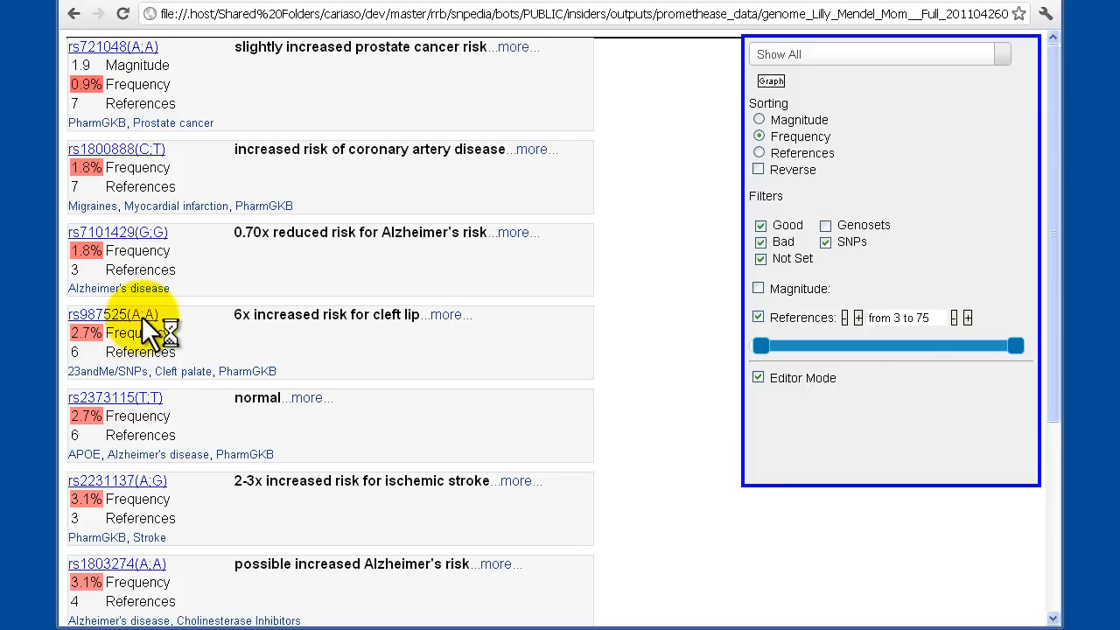
mouse_move(149, 336)
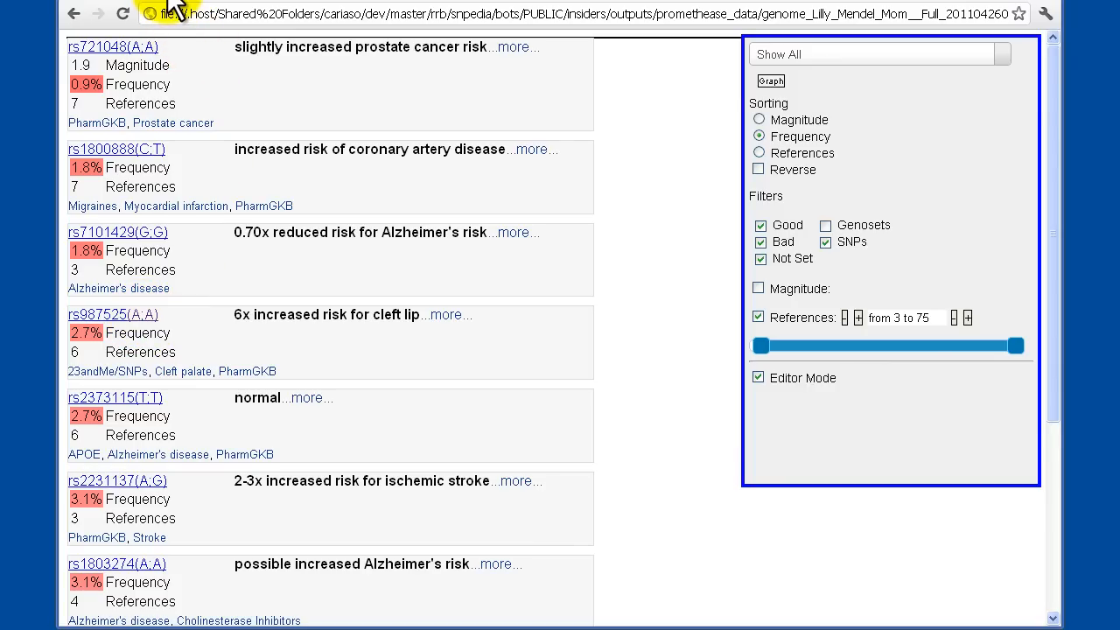
mouse_move(202, 307)
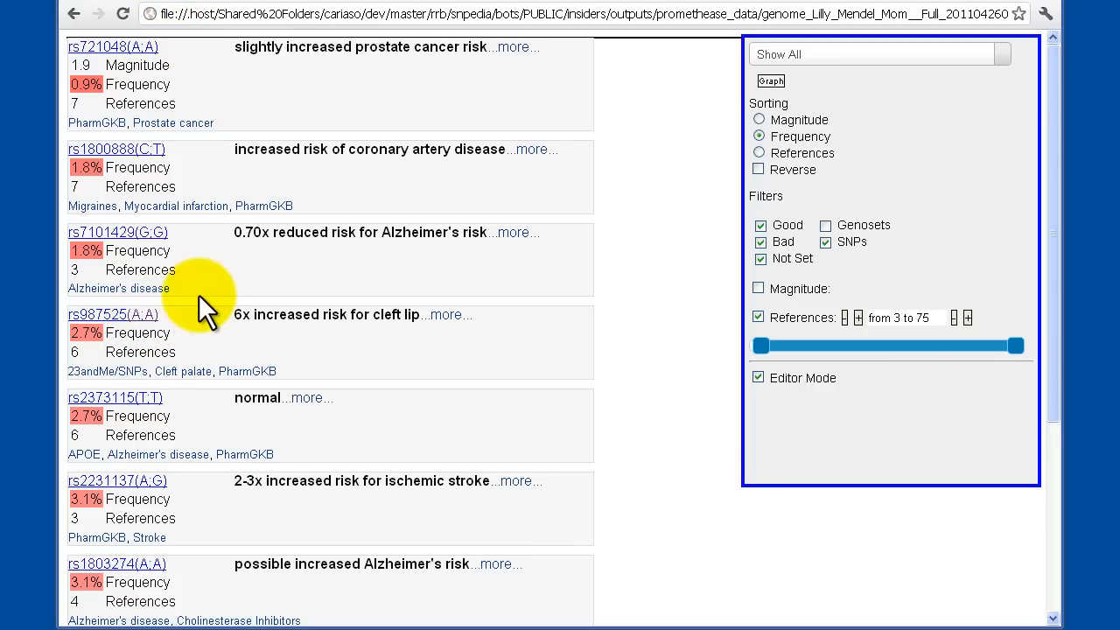
mouse_move(411, 315)
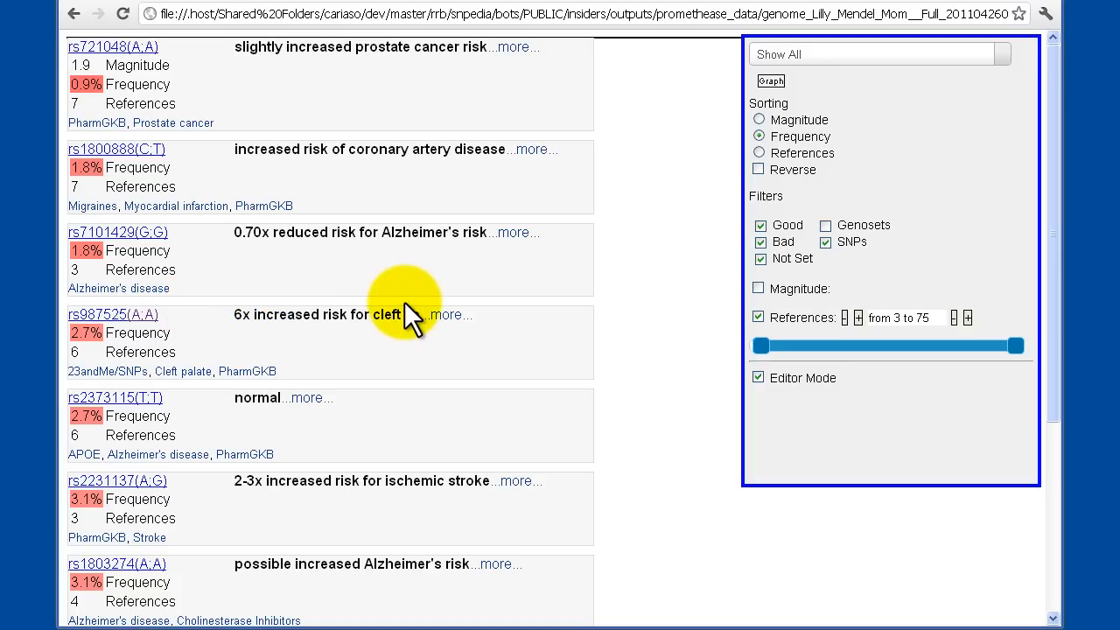
Turn off Editor Mode and the References filter and show genosets alongside SNPs, sorted by magnitude
left_click(758, 378)
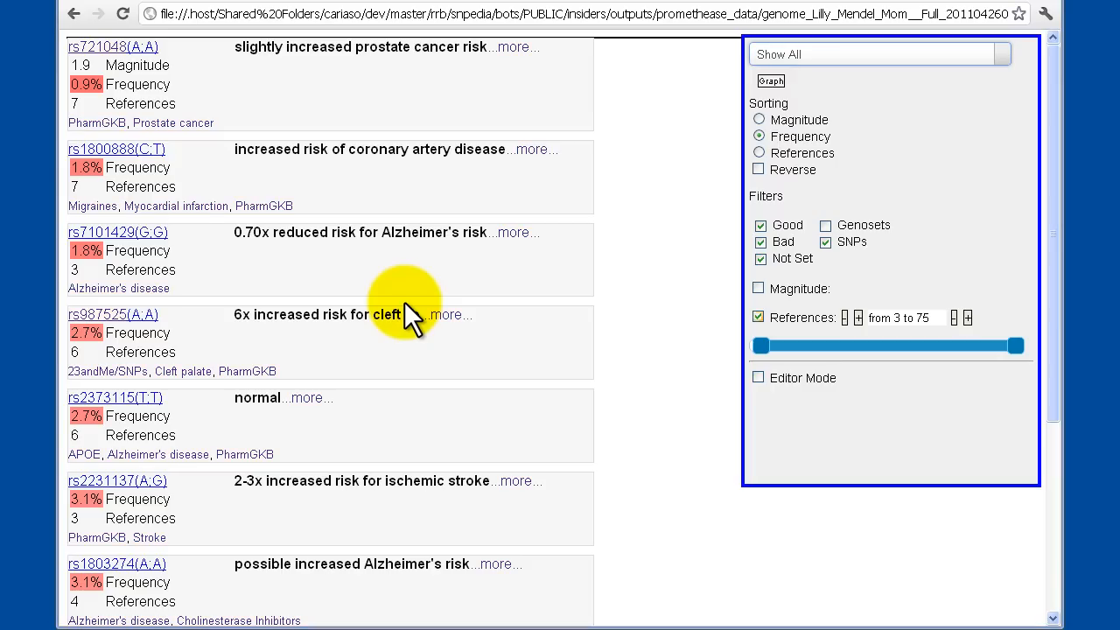
left_click(758, 317)
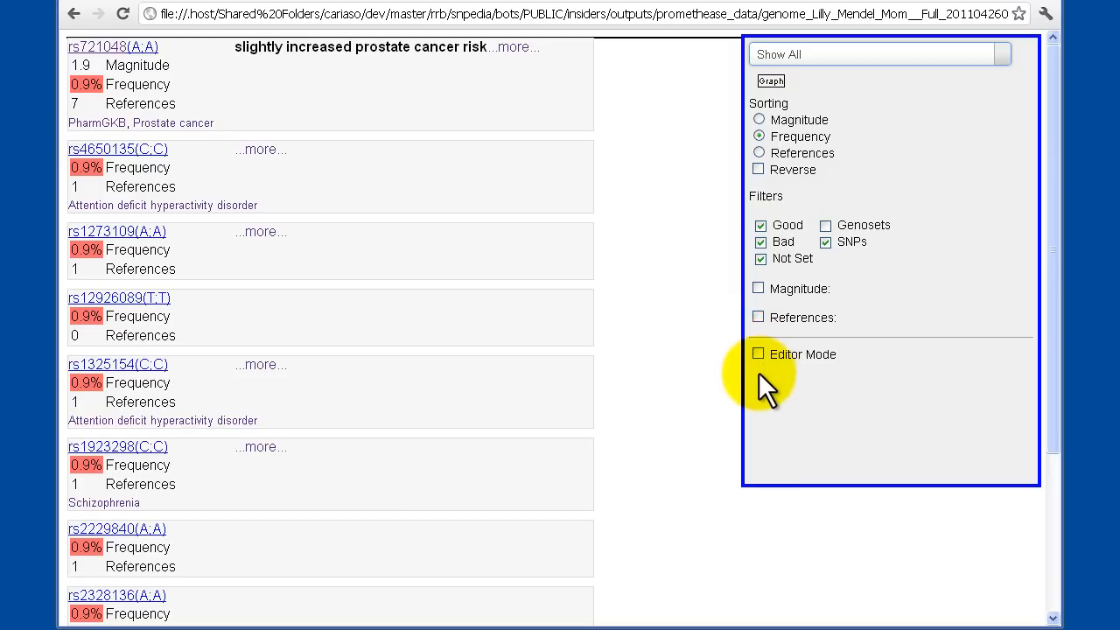
mouse_move(761, 329)
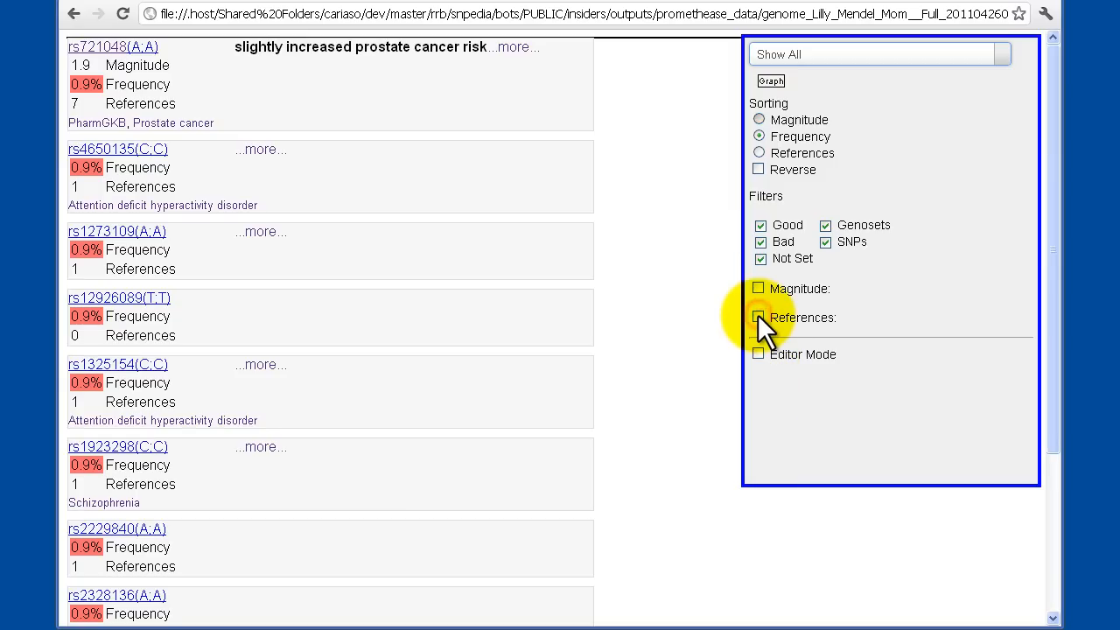
left_click(760, 119)
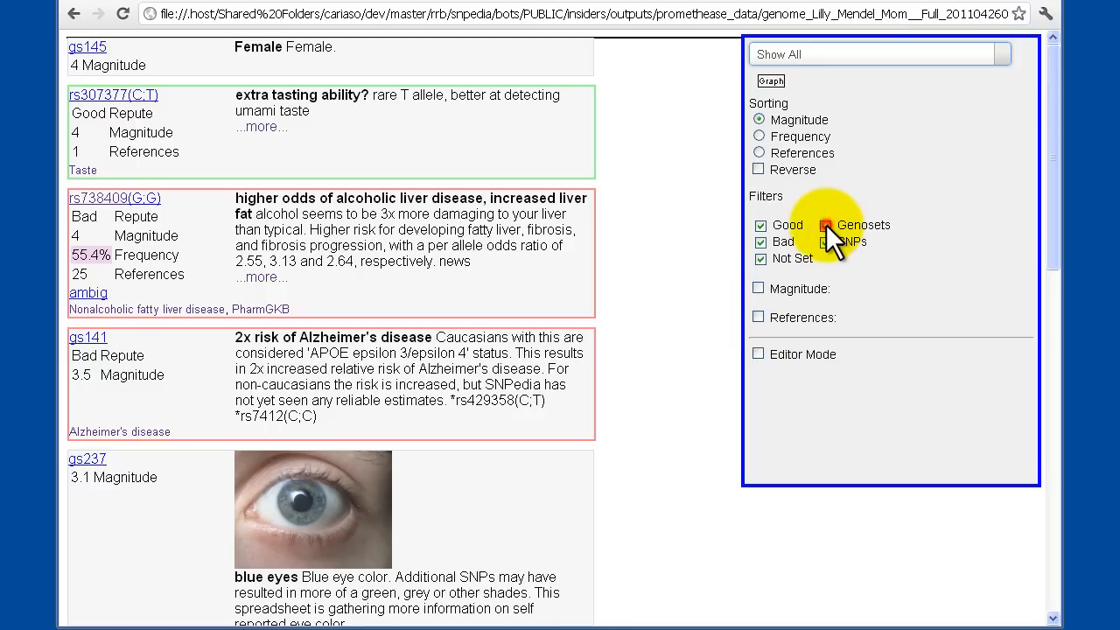
left_click(826, 224)
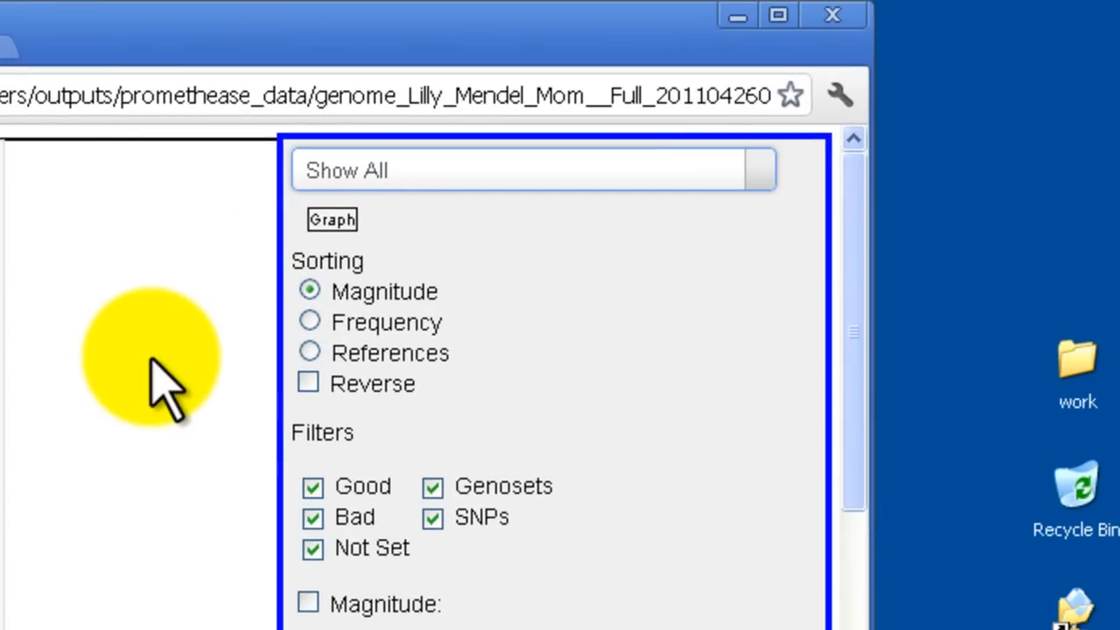
Search the category list for 'canc' and filter the report to Skin cancer (8)
left_click(532, 170)
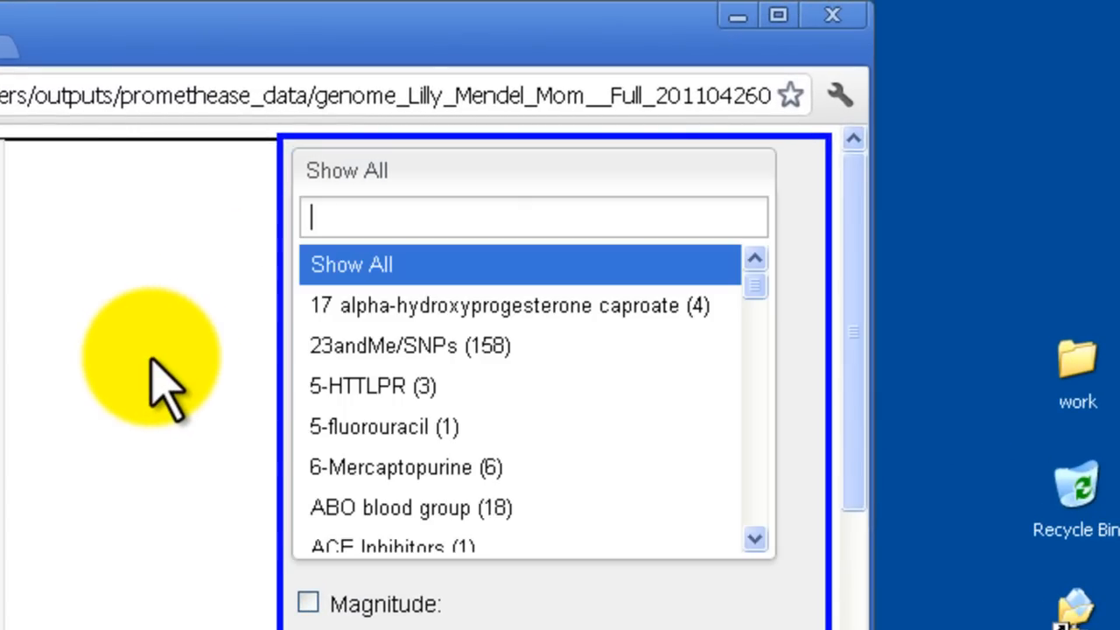
mouse_move(411, 202)
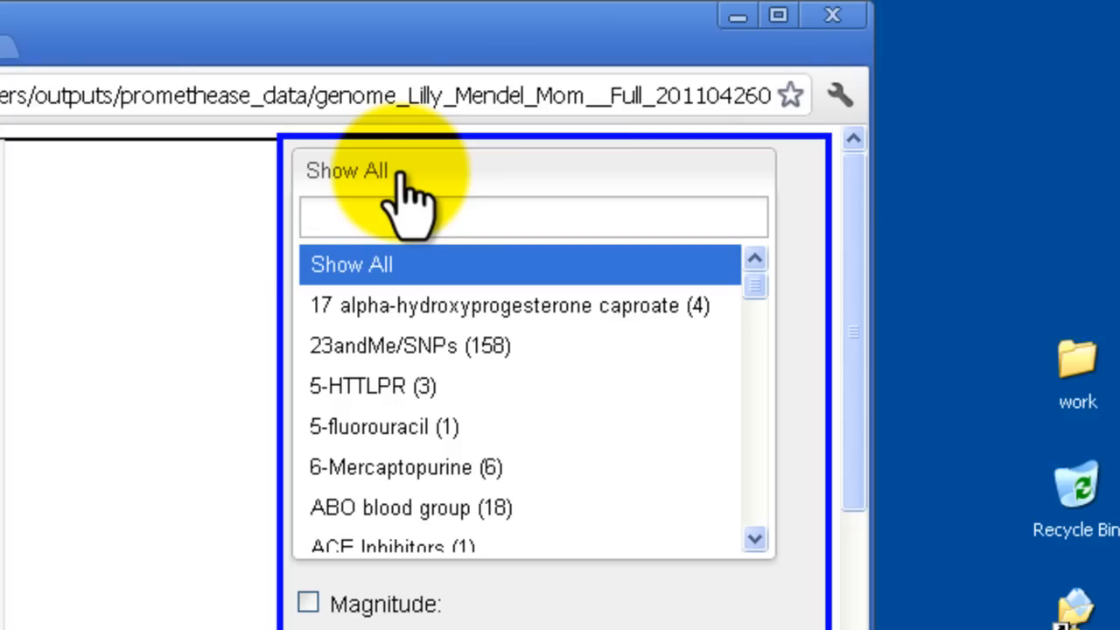
type("can")
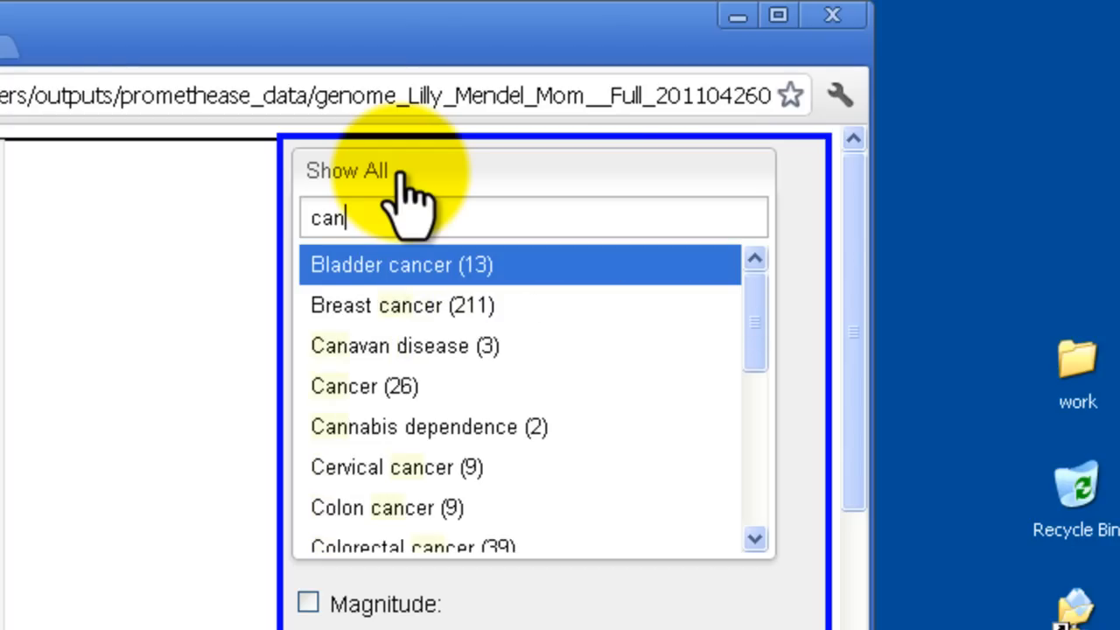
type("c")
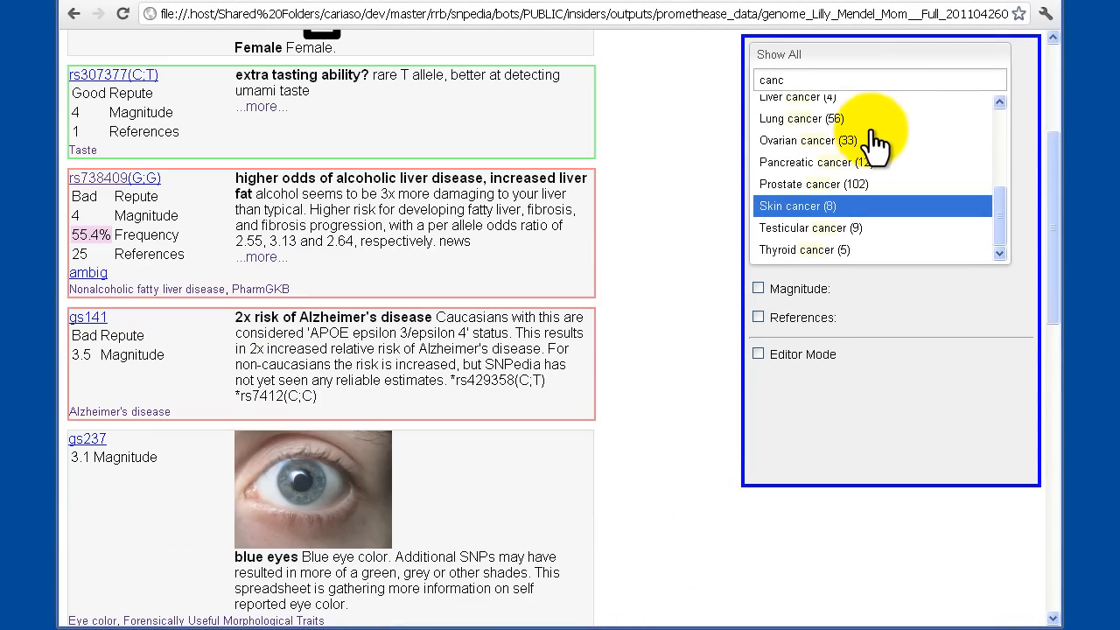
left_click(798, 206)
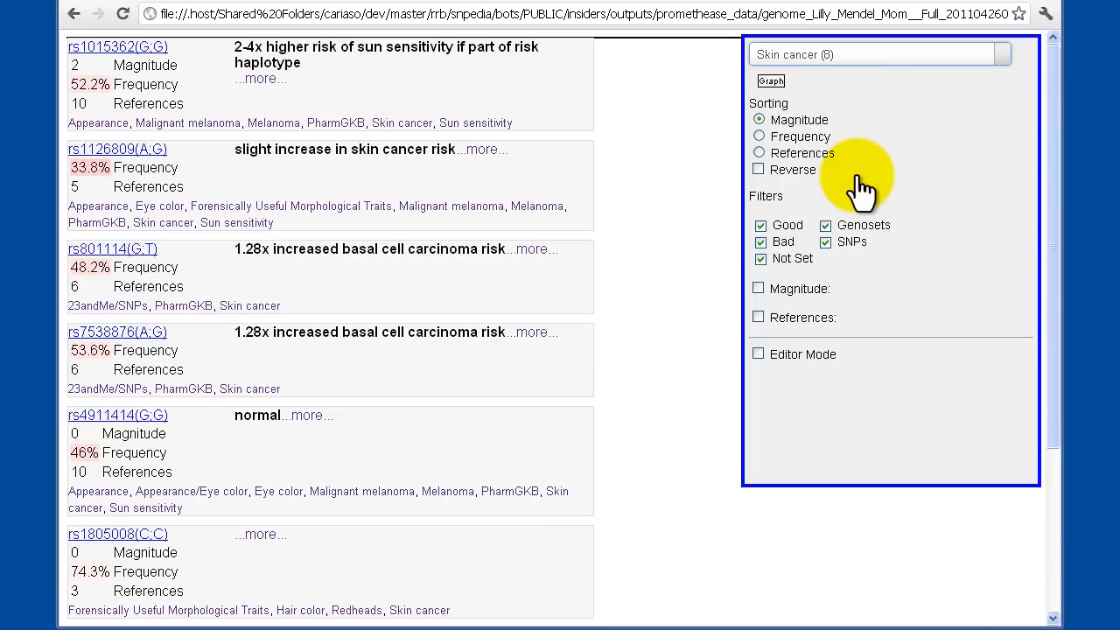
mouse_move(840, 237)
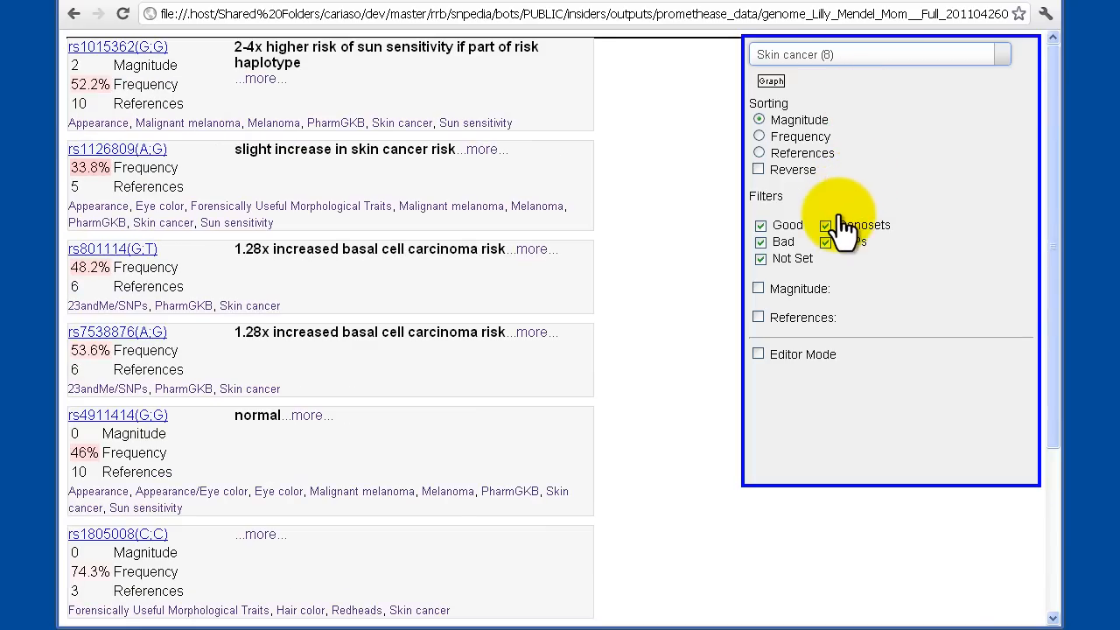
mouse_move(647, 210)
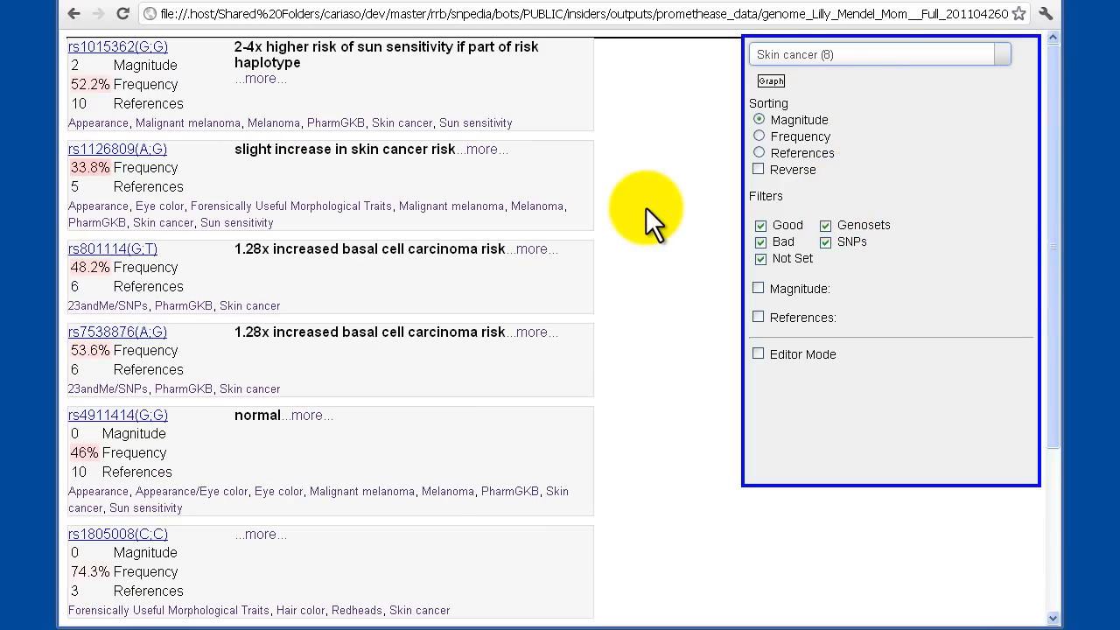
mouse_move(604, 119)
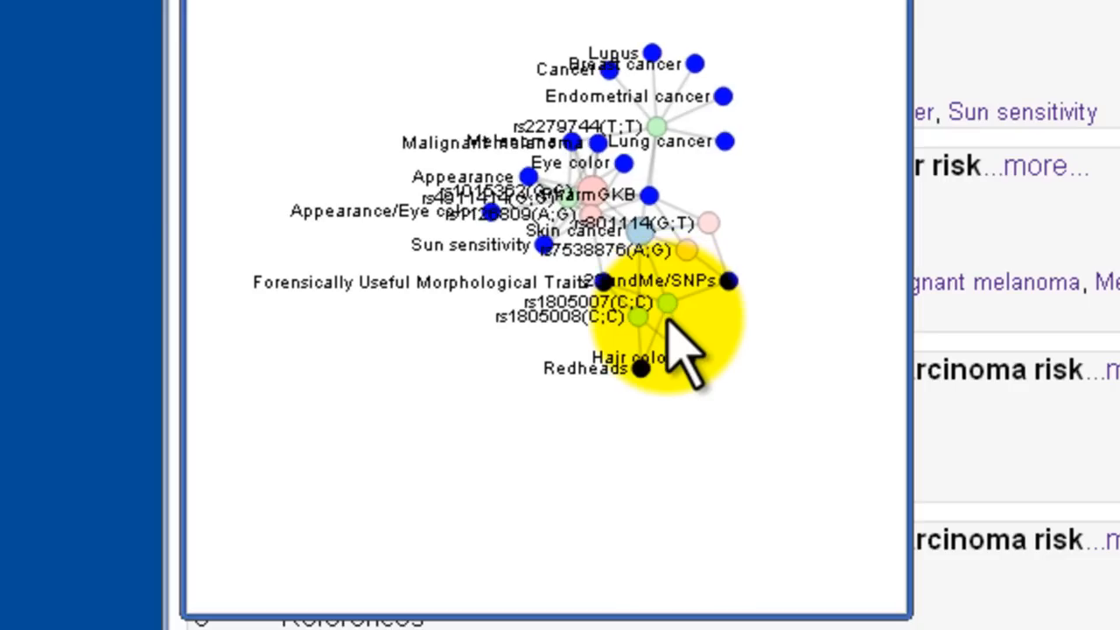
mouse_move(644, 366)
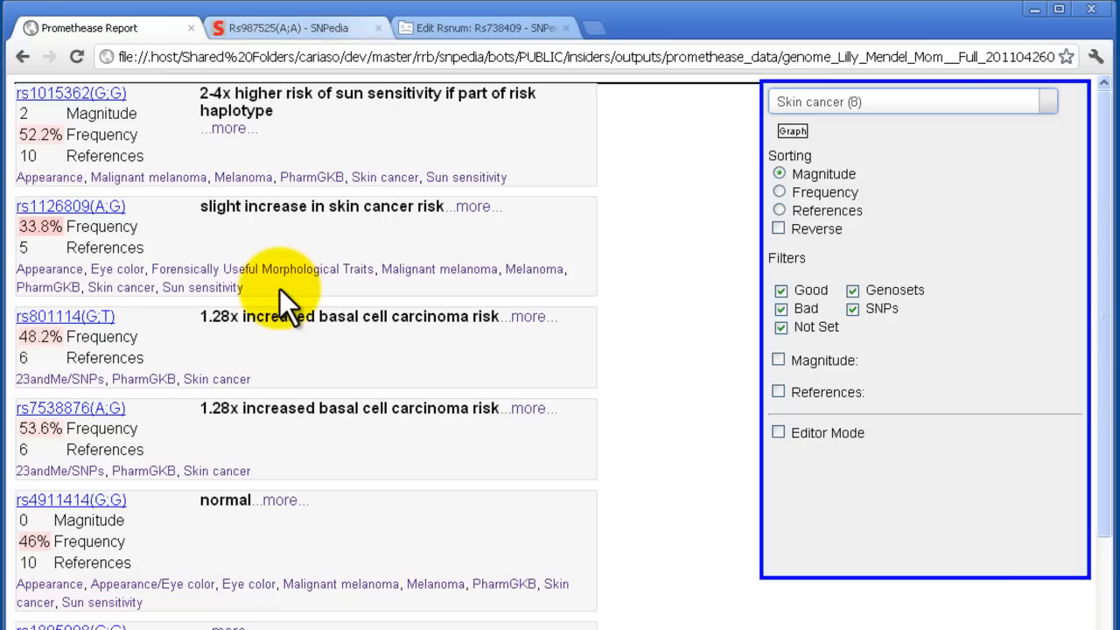
mouse_move(385, 14)
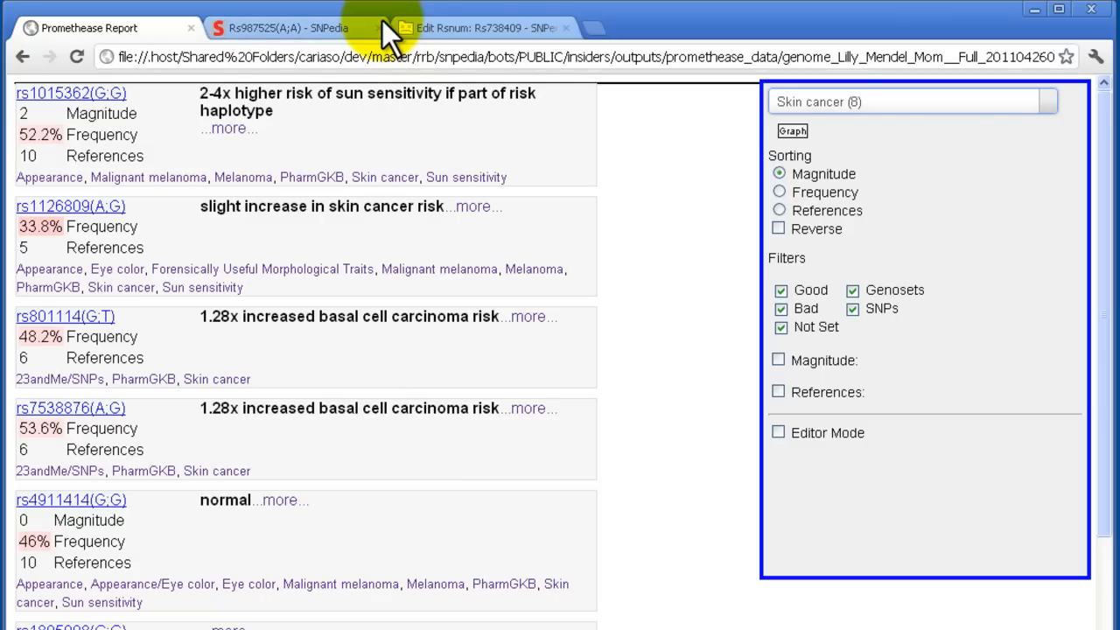
mouse_move(383, 104)
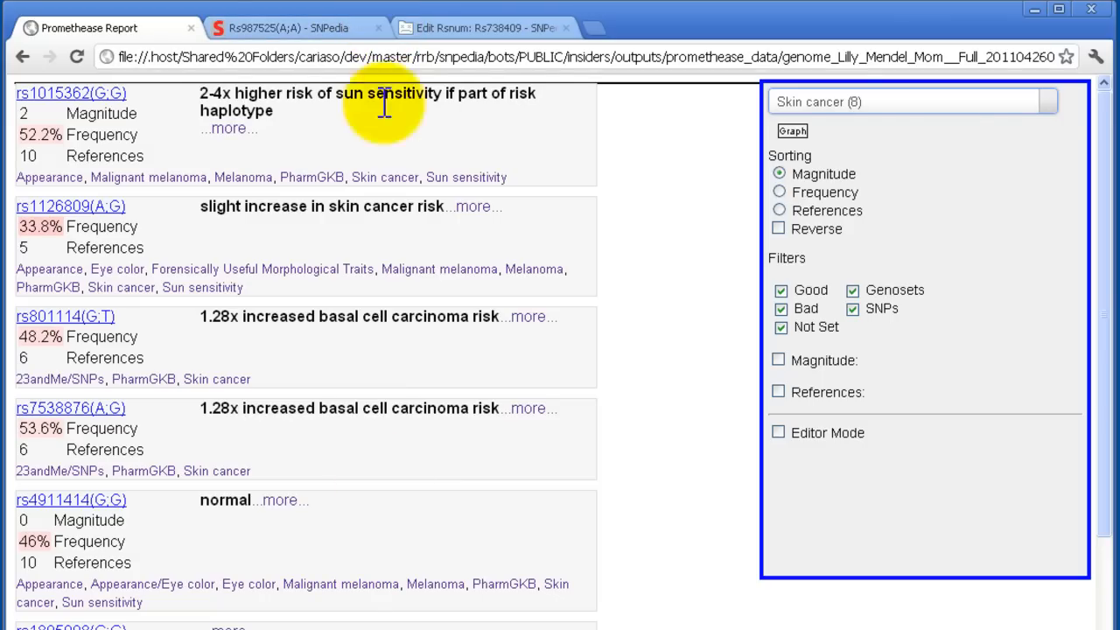